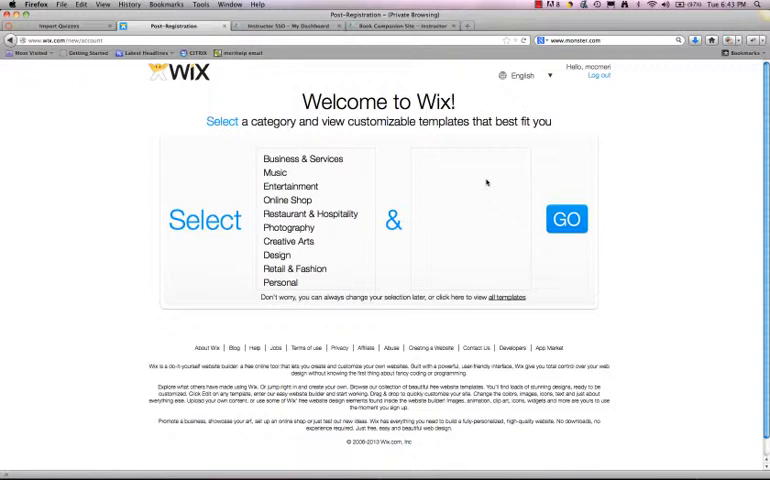
pyautogui.moveTo(417, 88)
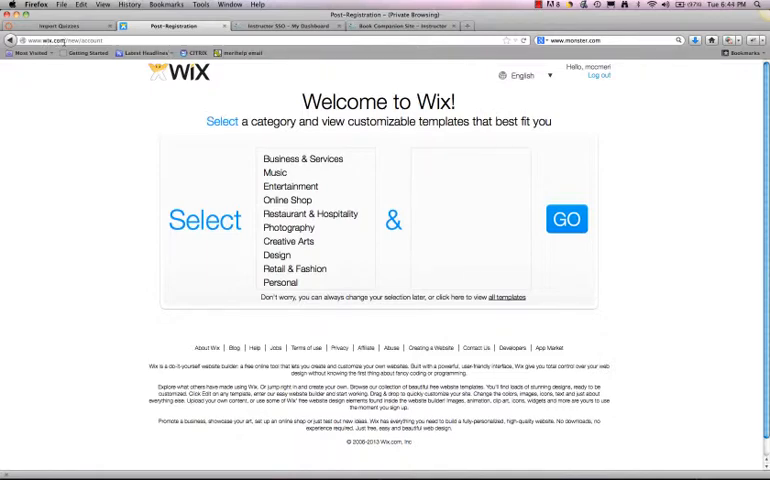
pyautogui.moveTo(272, 86)
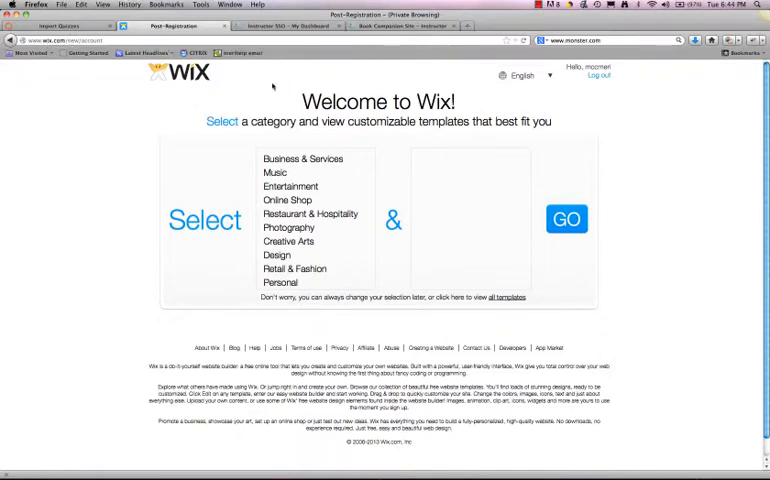
pyautogui.moveTo(16, 271)
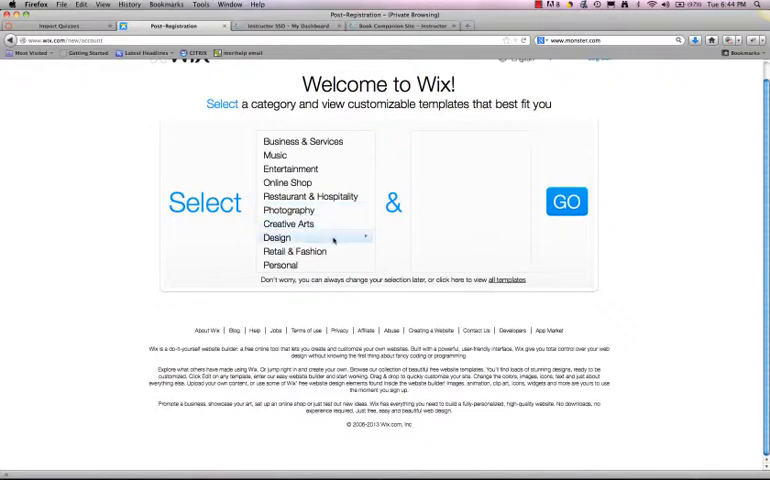
pyautogui.moveTo(280, 265)
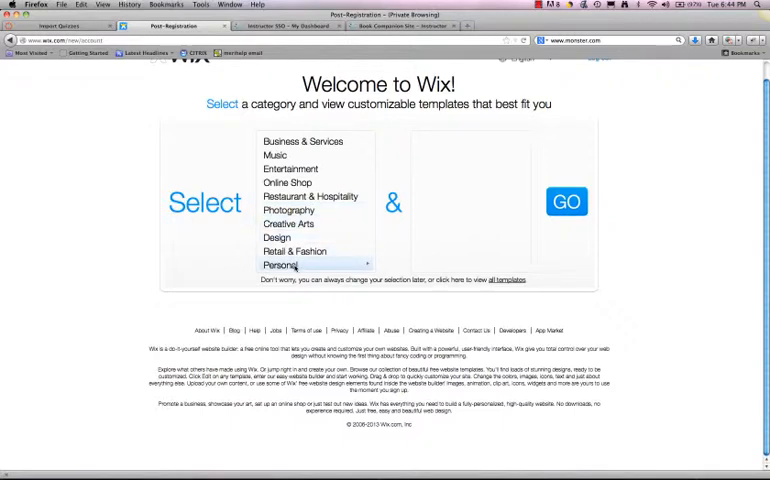
# Choose the Personal category with the Portfolio site type and load its templates
pyautogui.click(280, 264)
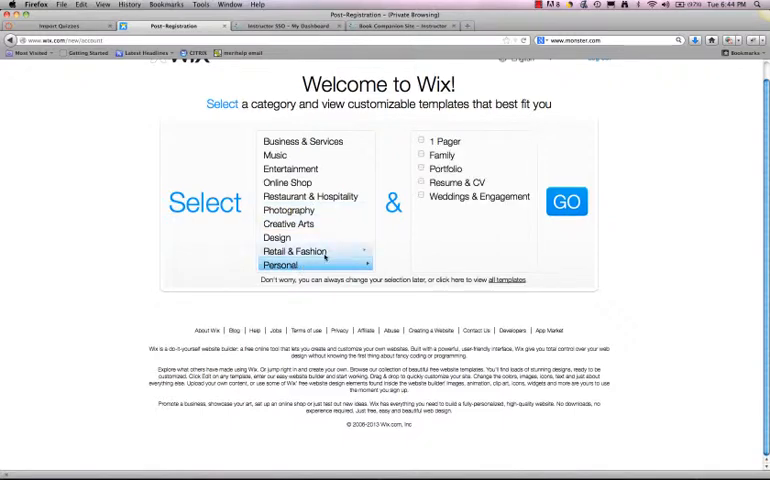
pyautogui.click(421, 169)
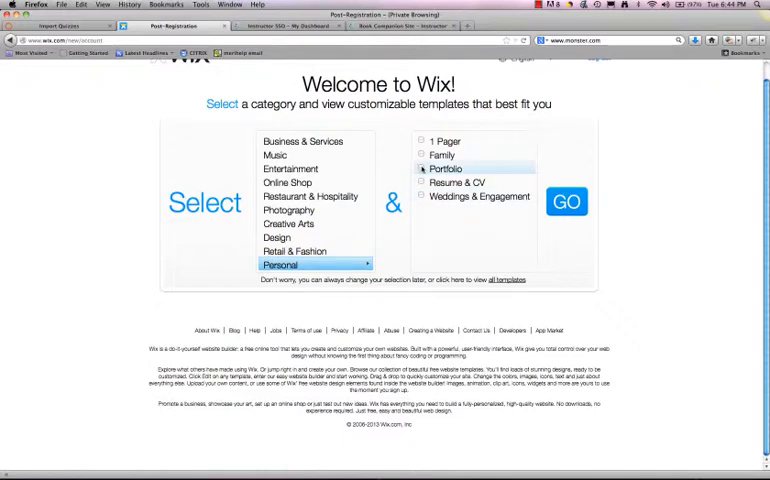
pyautogui.click(421, 169)
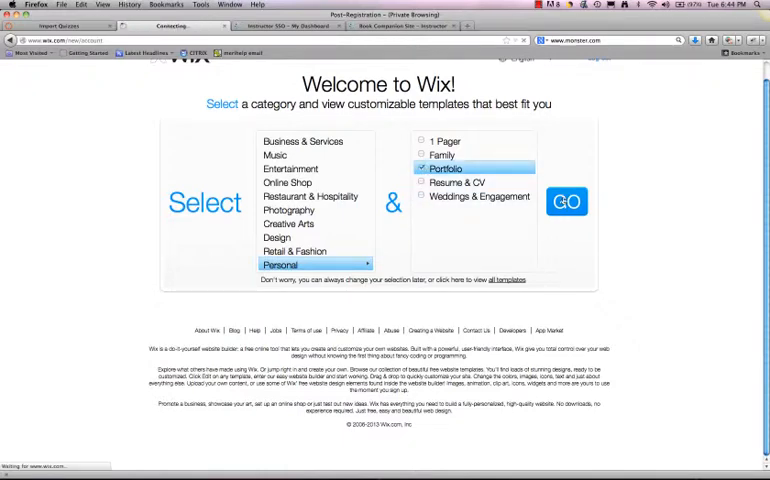
# Scroll through the first pages of Portfolio templates
pyautogui.click(566, 202)
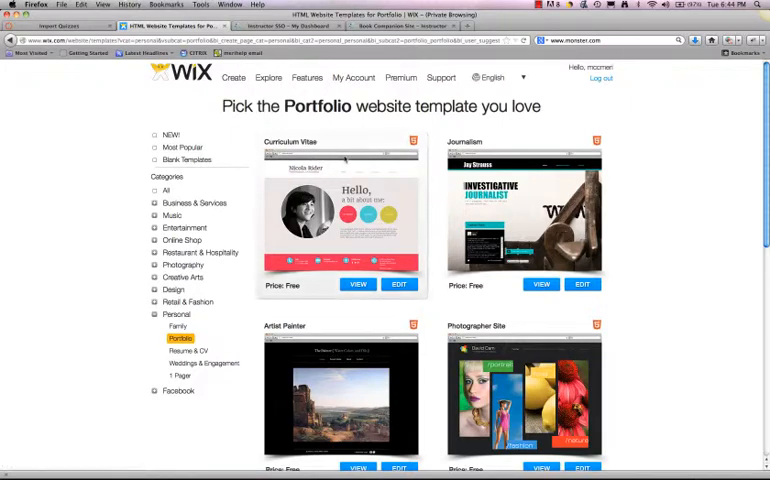
pyautogui.scroll(-3)
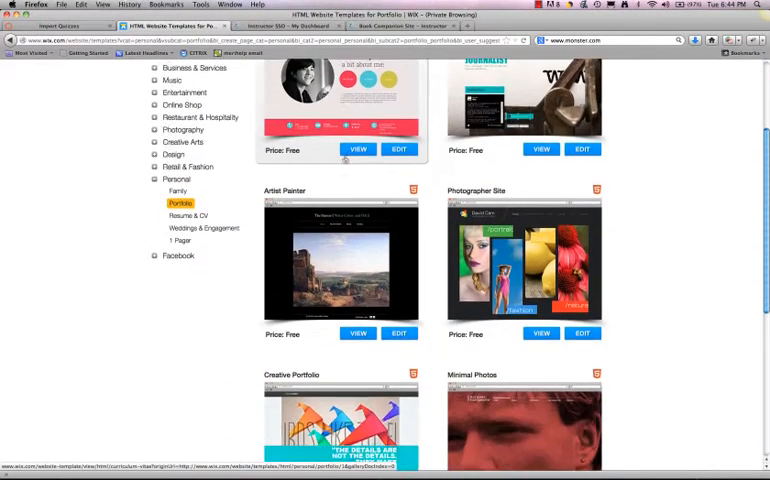
pyautogui.scroll(-3)
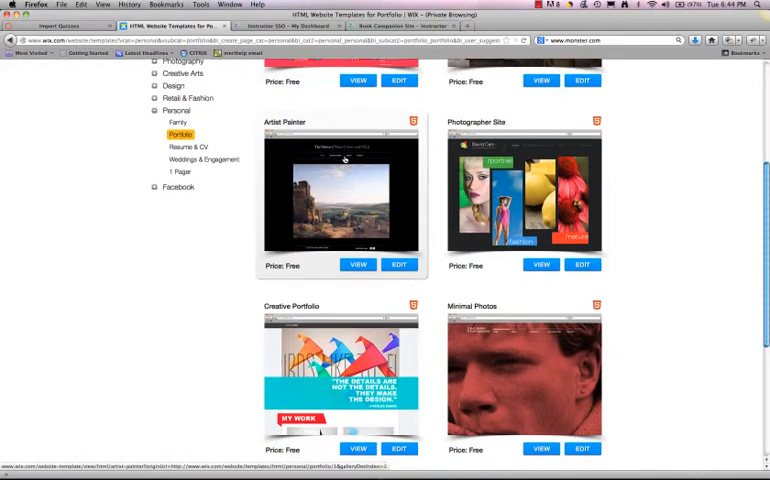
pyautogui.scroll(-3)
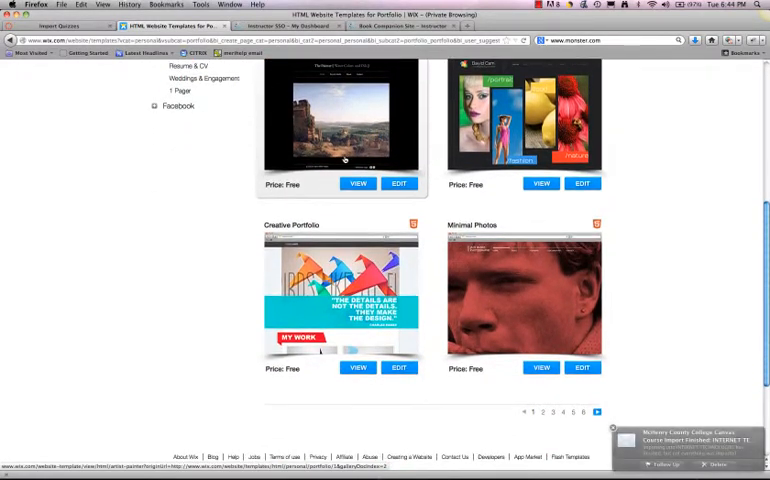
pyautogui.scroll(-3)
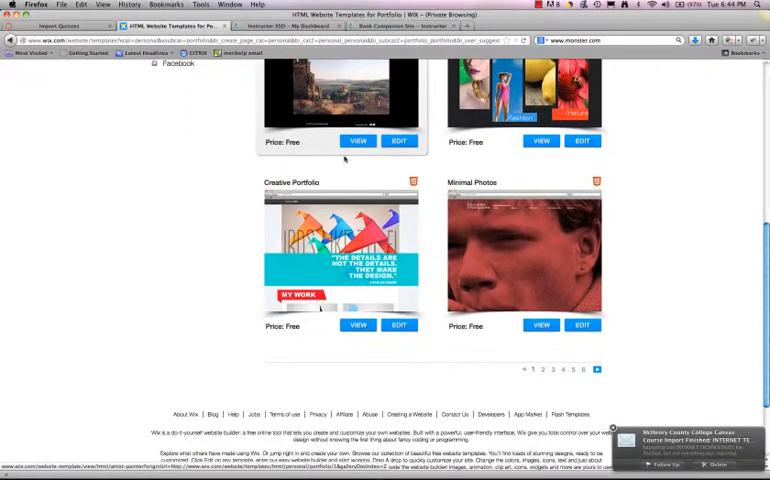
pyautogui.scroll(-3)
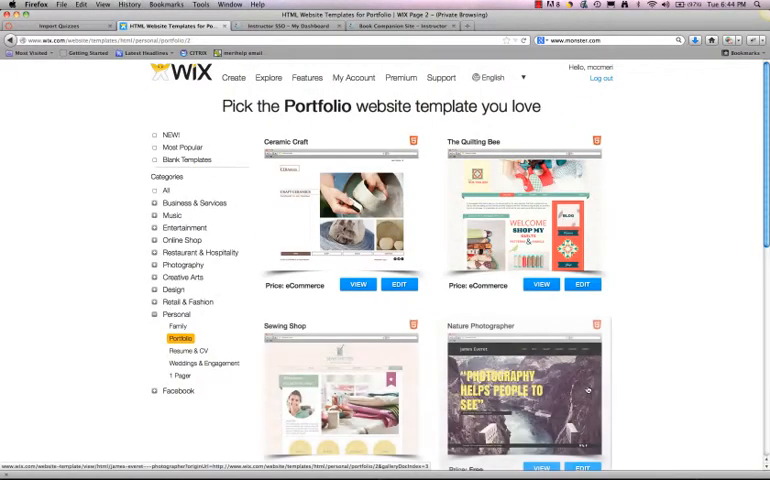
pyautogui.scroll(-3)
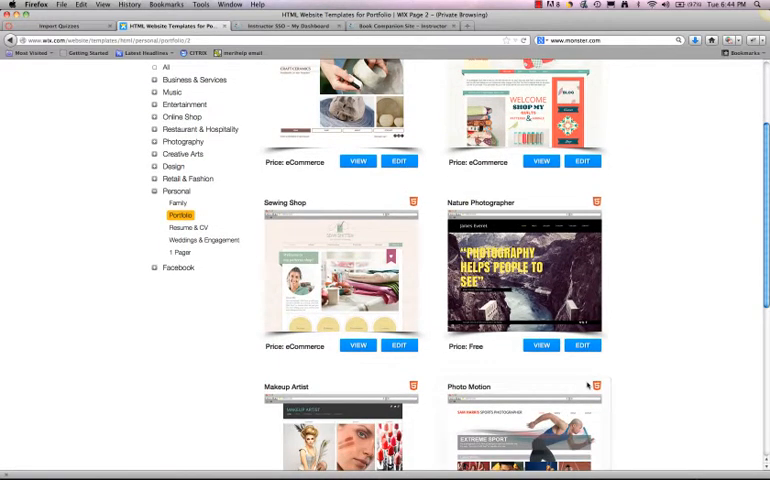
pyautogui.scroll(-3)
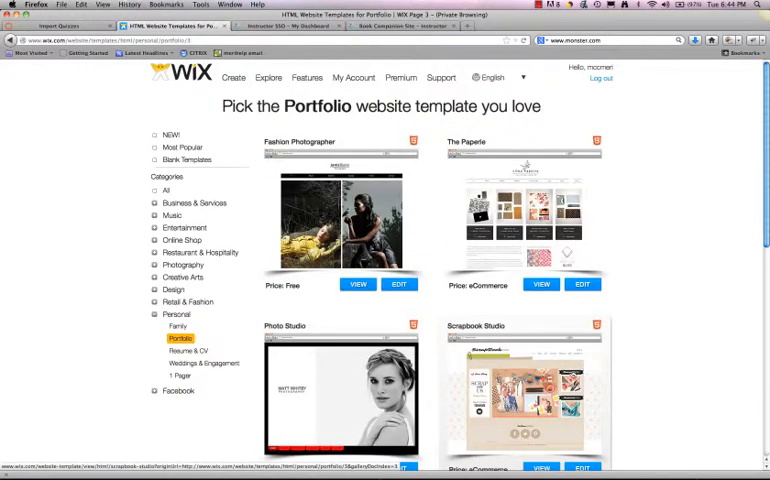
# Advance to page 5 of the Portfolio templates and browse it
pyautogui.scroll(-3)
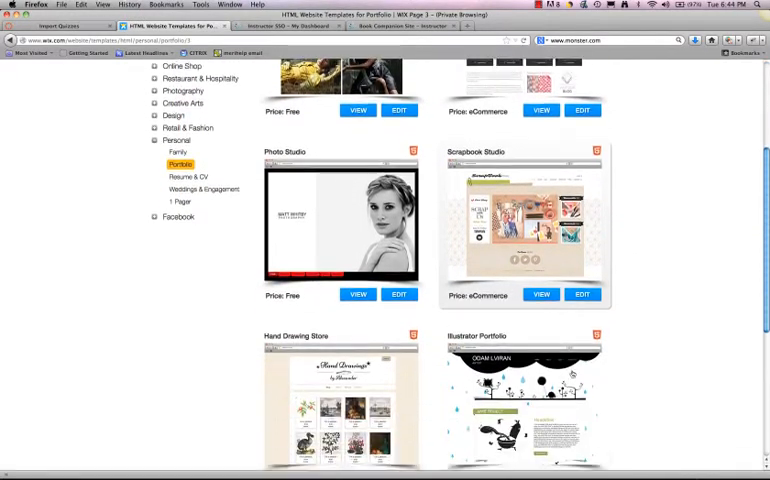
pyautogui.scroll(-3)
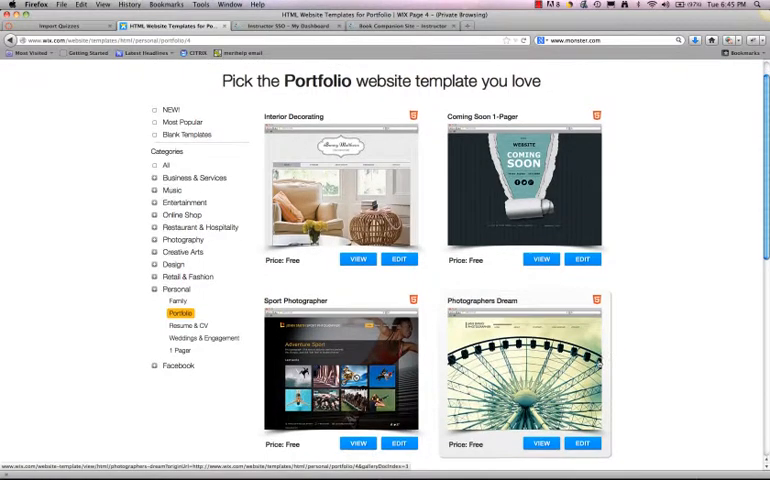
pyautogui.scroll(-3)
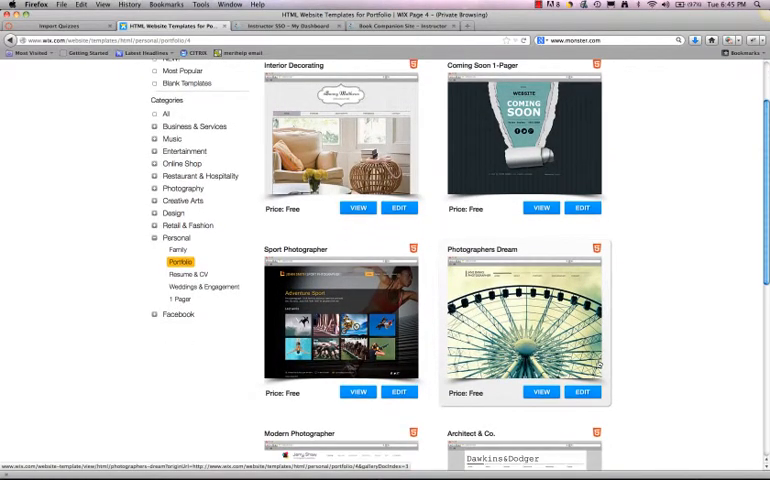
pyautogui.scroll(-3)
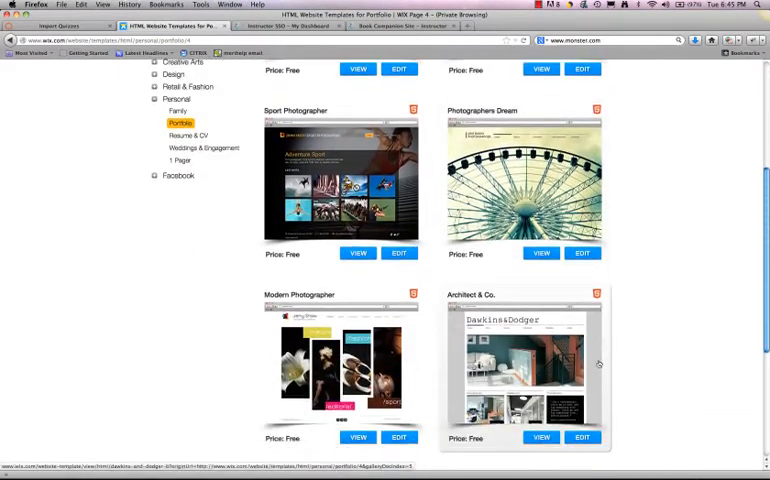
pyautogui.scroll(3)
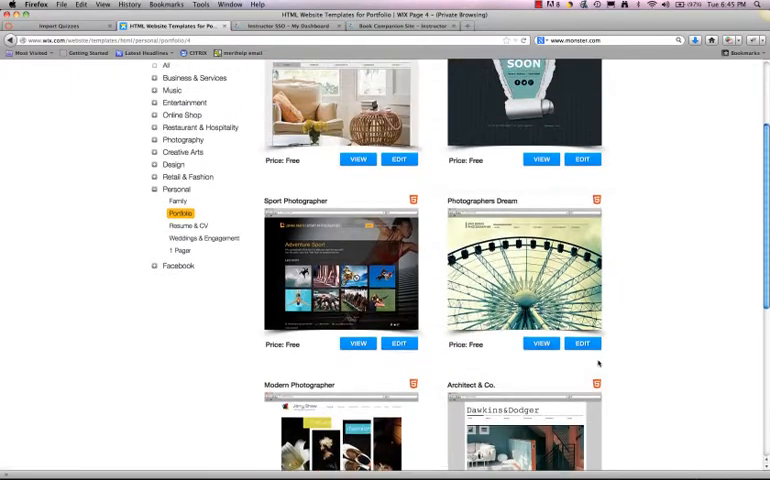
pyautogui.scroll(-3)
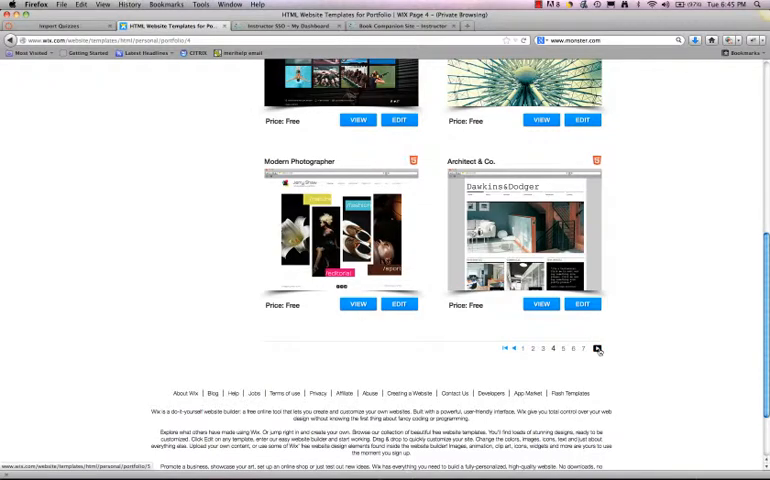
pyautogui.click(597, 348)
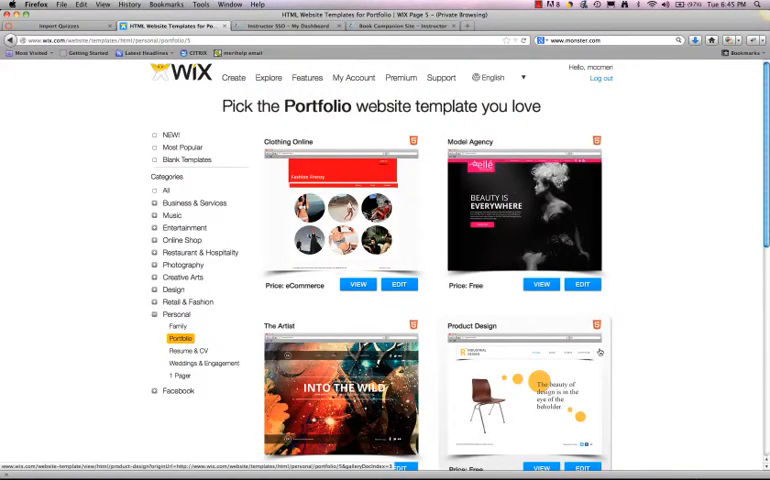
pyautogui.scroll(-3)
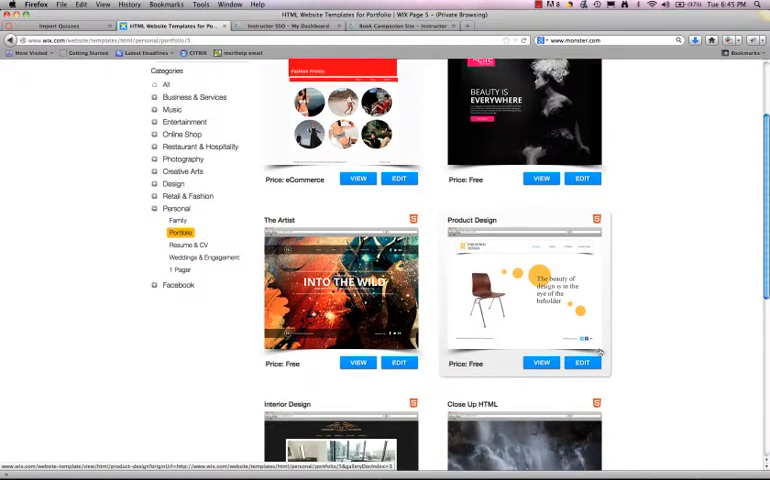
pyautogui.scroll(-3)
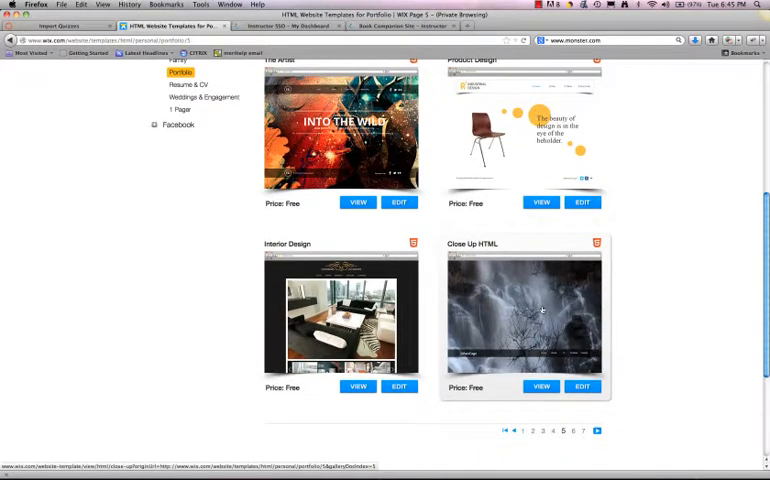
pyautogui.moveTo(505, 320)
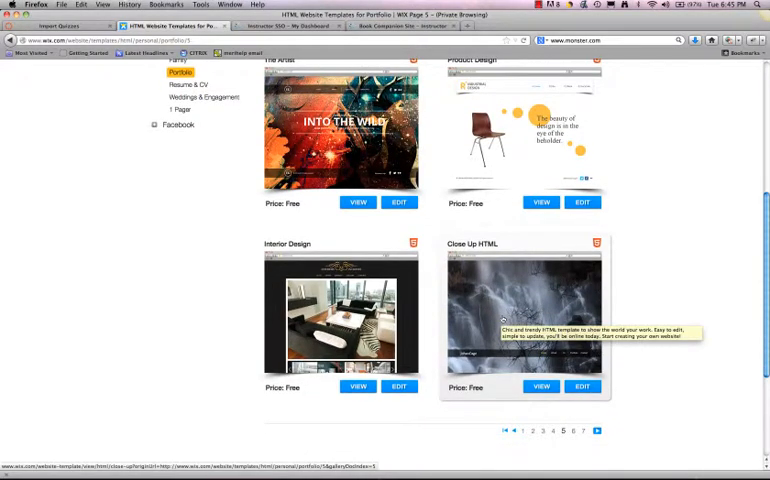
# Preview the Close Up HTML template and start editing it as the site
pyautogui.click(541, 387)
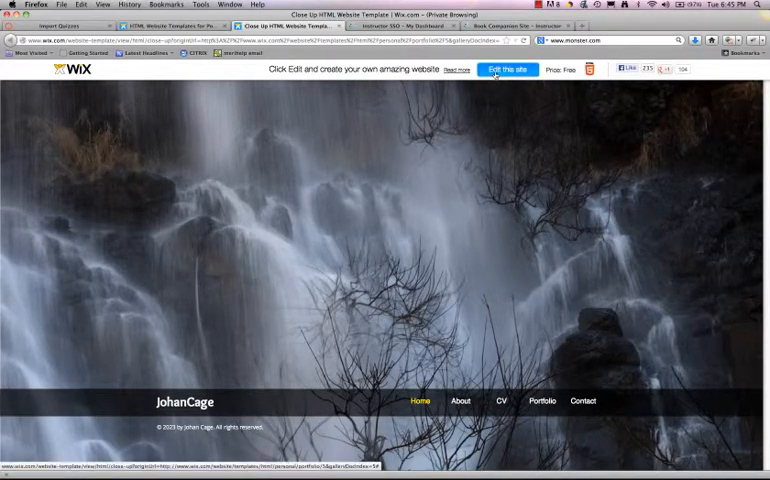
pyautogui.click(507, 70)
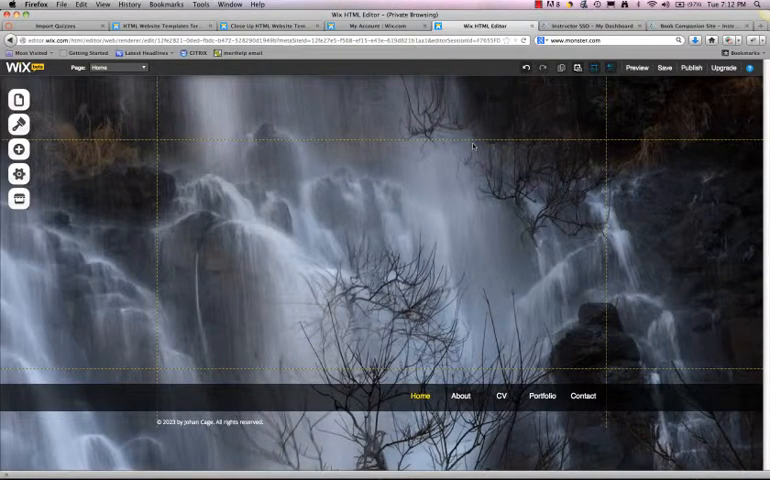
pyautogui.moveTo(18, 124)
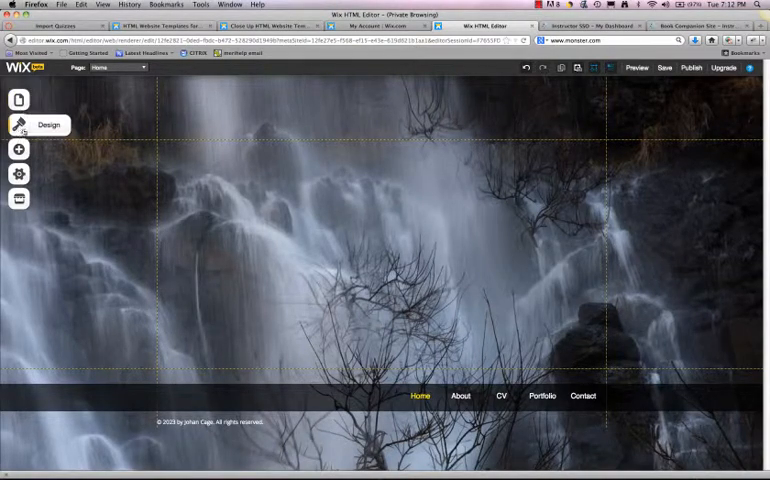
pyautogui.moveTo(19, 199)
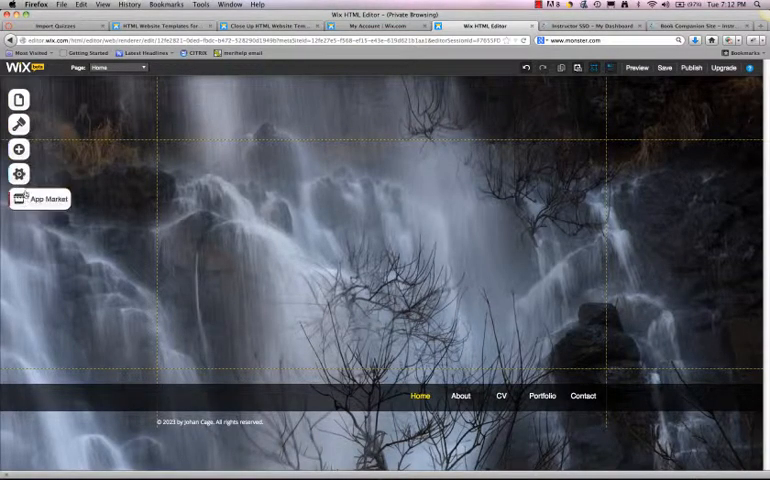
# Rename the CV page to Resume with page address resume
pyautogui.click(18, 99)
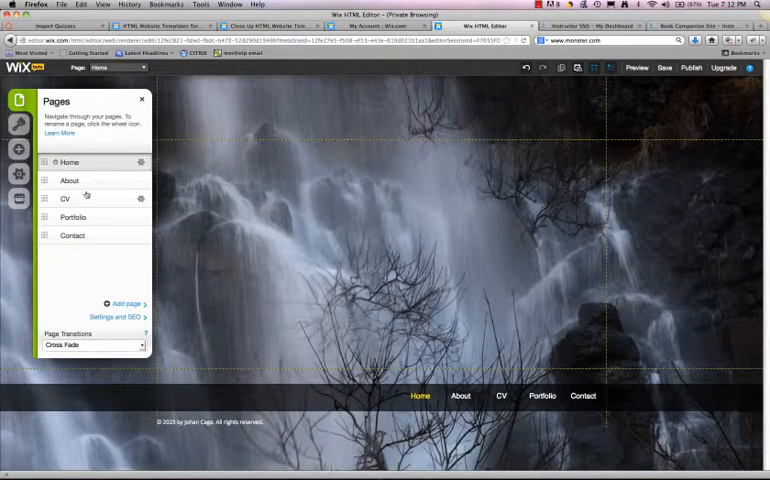
pyautogui.click(65, 198)
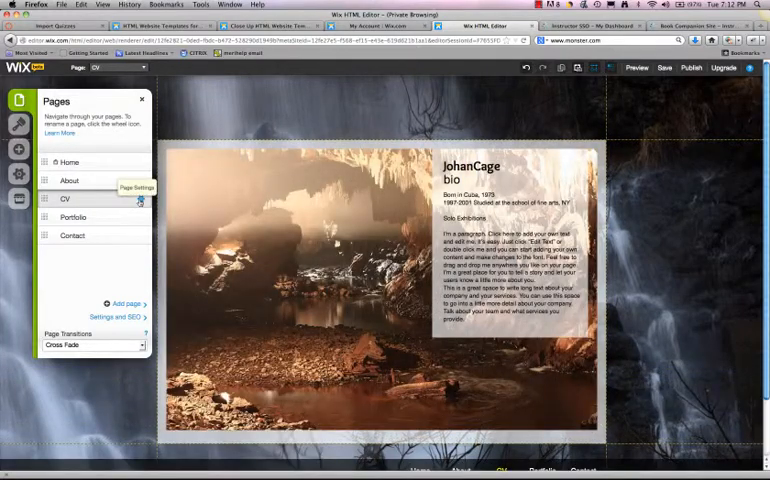
pyautogui.click(140, 199)
pyautogui.write('RE')
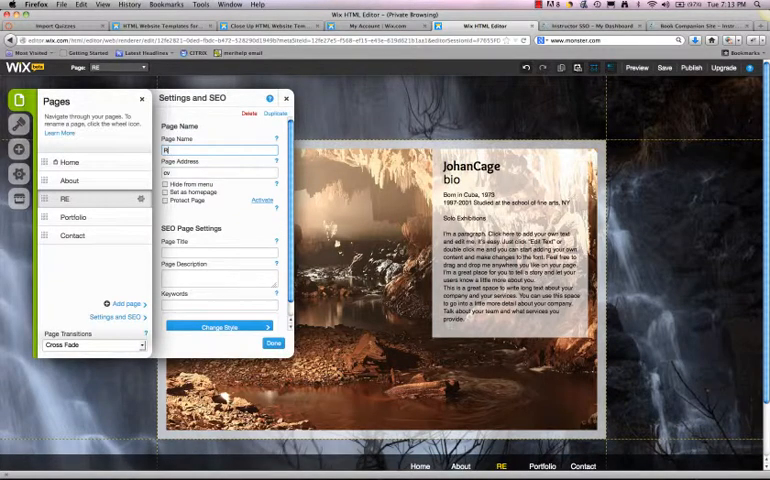
pyautogui.write('esume')
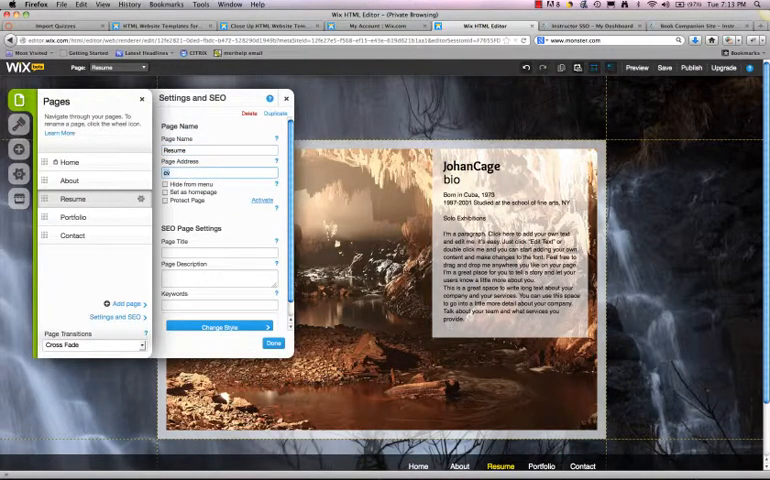
pyautogui.write('Resume')
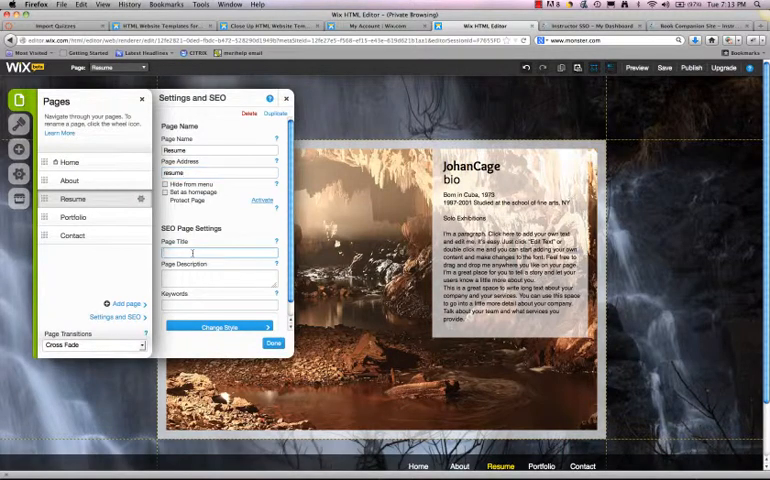
pyautogui.click(218, 253)
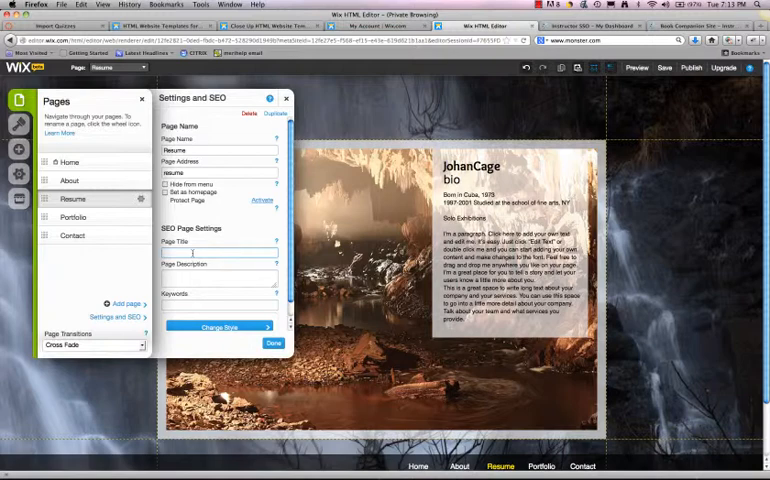
pyautogui.write('Mari')
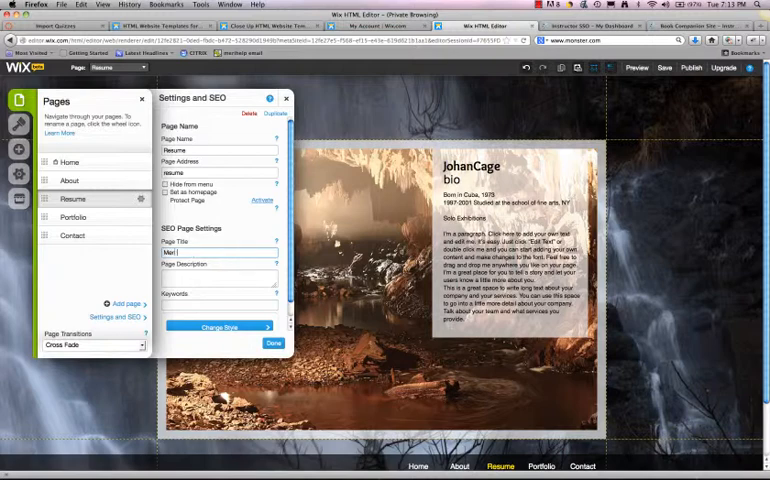
pyautogui.write('Winchester')
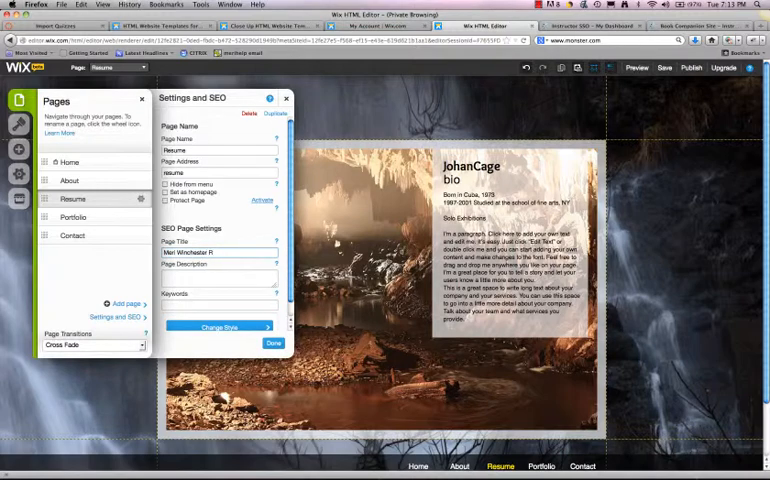
pyautogui.write('Resume')
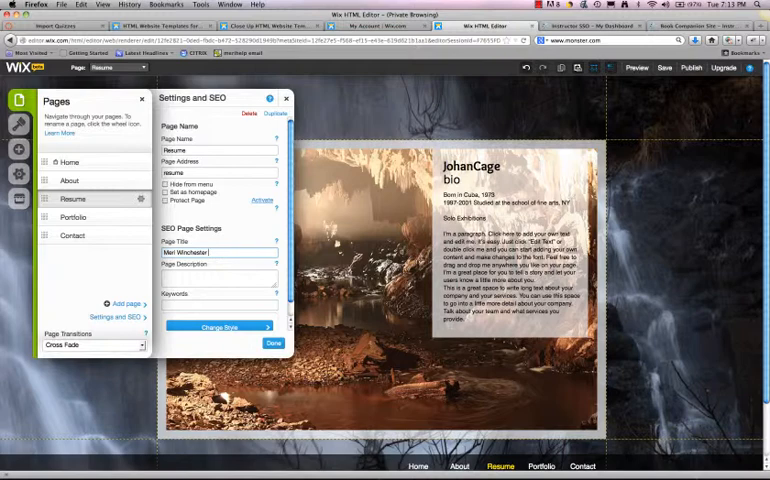
pyautogui.write('Programmer')
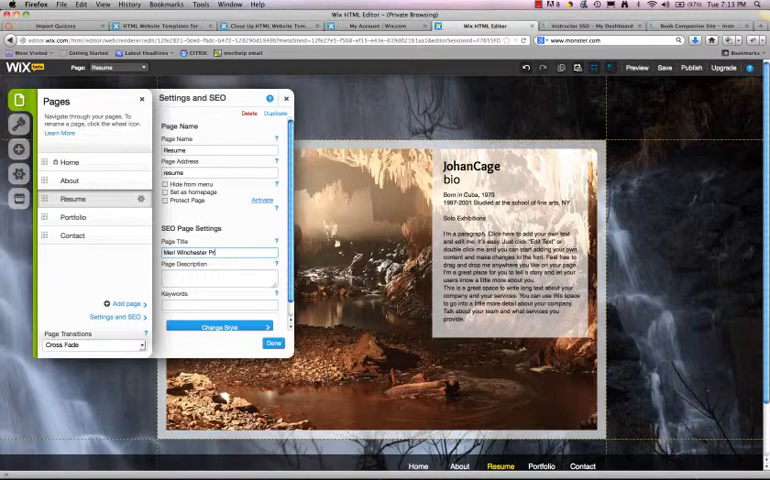
pyautogui.write('WEb')
pyautogui.click(220, 278)
pyautogui.write('Merl')
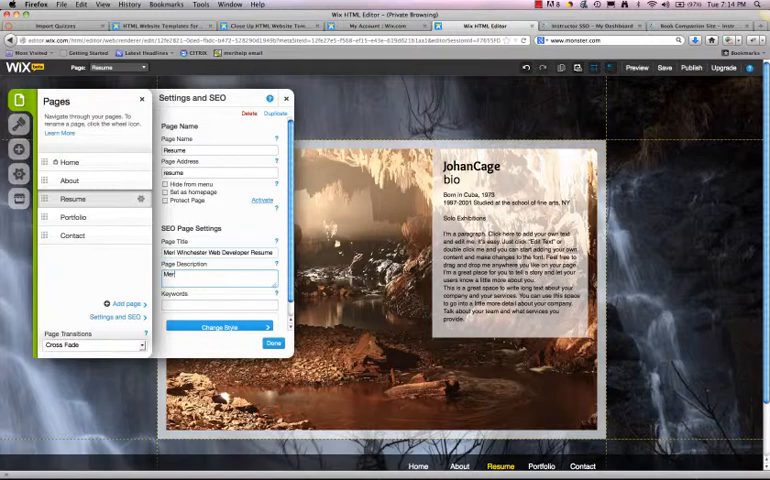
# Write an SEO description listing Dreamweaver, JavaScript, PHP and MySQL skills, then show Contact
pyautogui.write('Winchester is an exper')
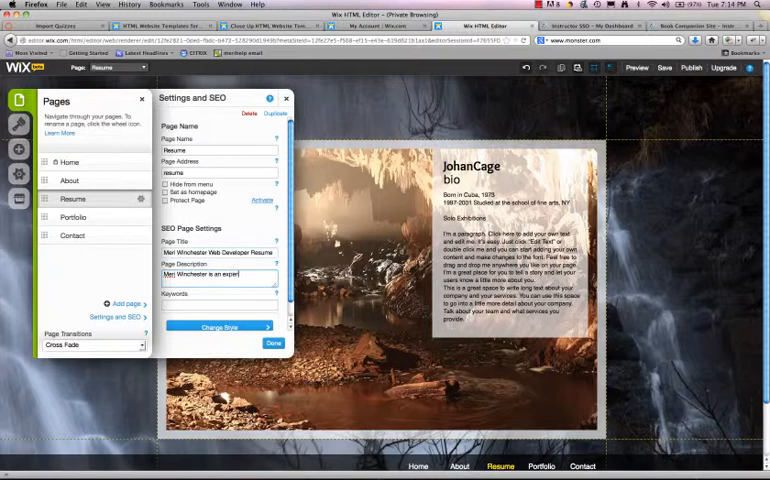
pyautogui.write('enced Web')
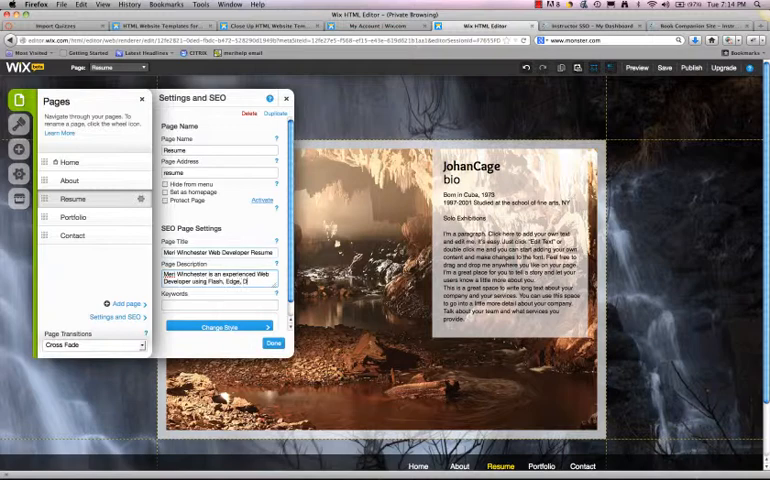
pyautogui.write('Dreamweaver, HTML 5, CSS 3,')
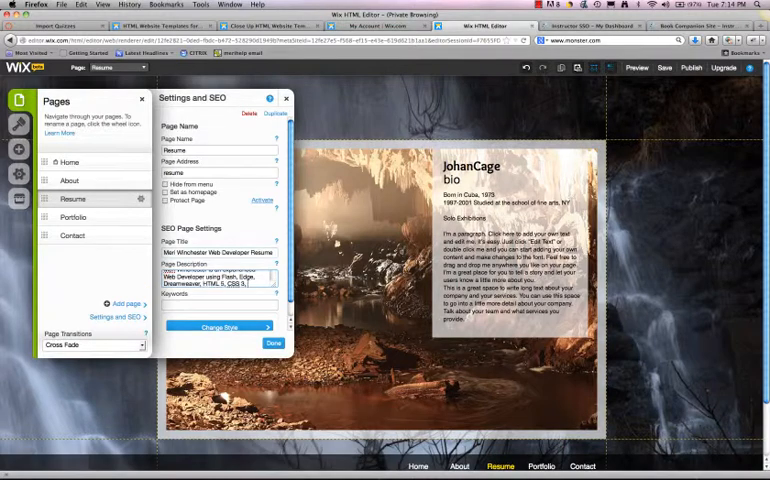
pyautogui.write('JavaScript, AJAX,')
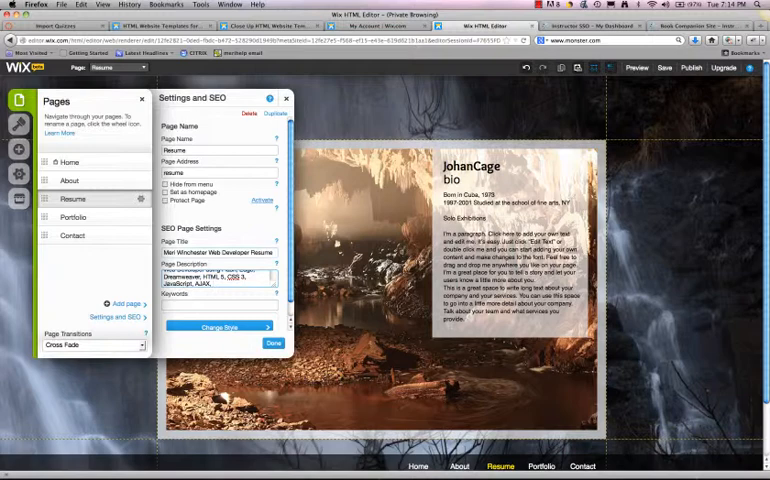
pyautogui.write('PHP')
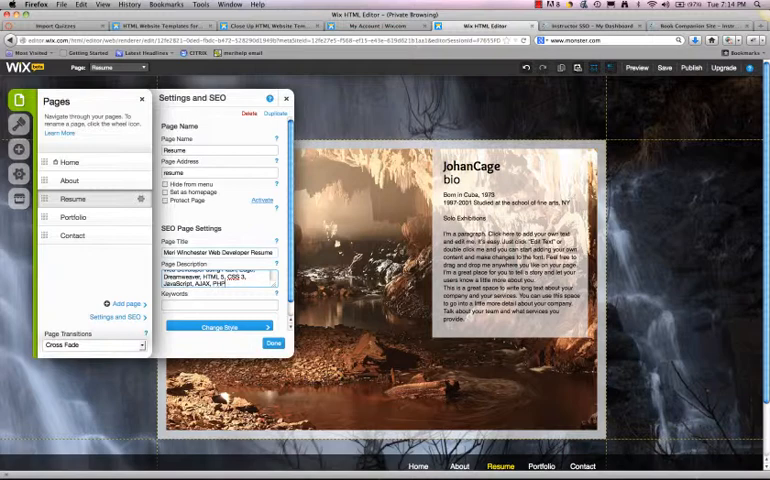
pyautogui.write('and S')
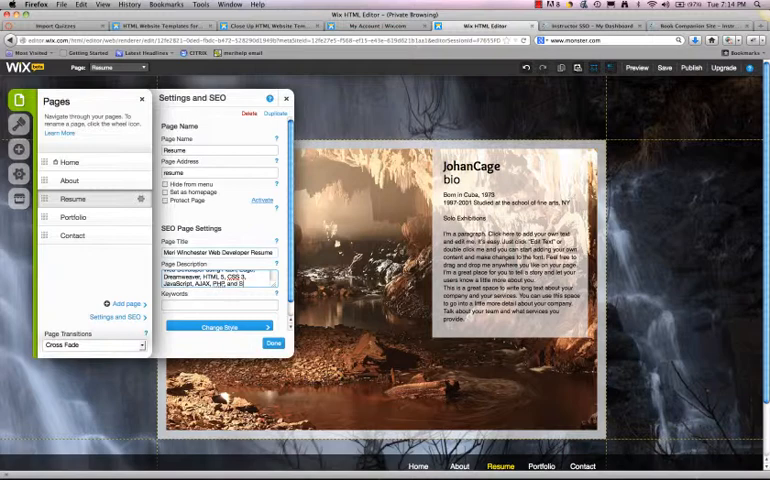
pyautogui.write('My')
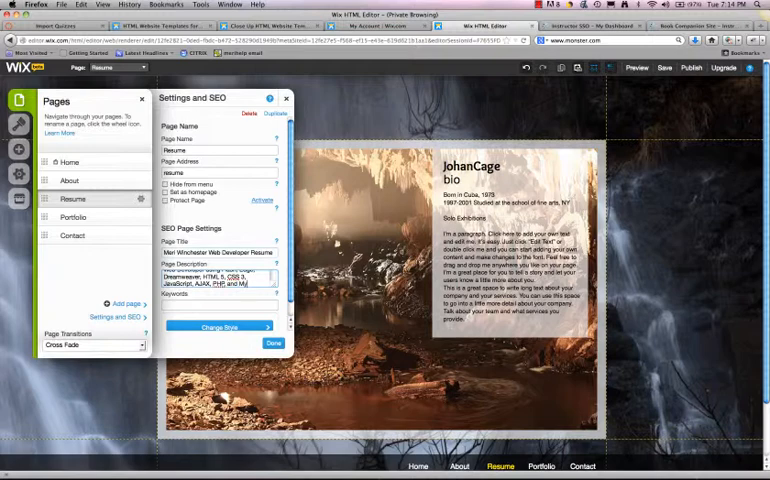
pyautogui.write('SQL')
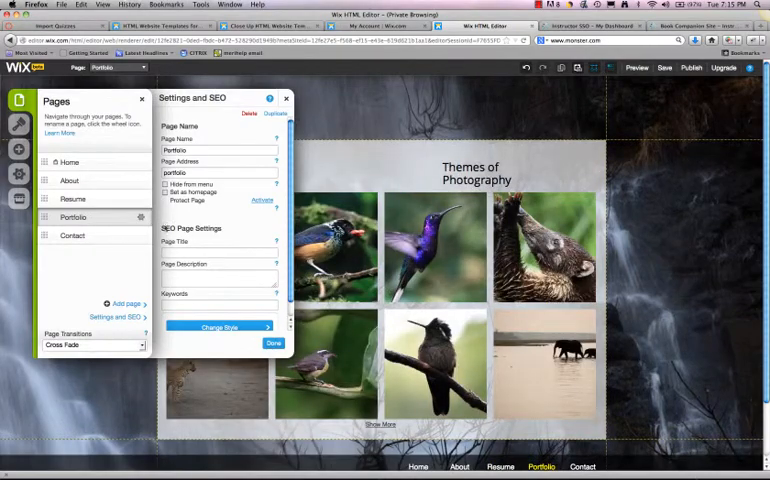
pyautogui.click(72, 235)
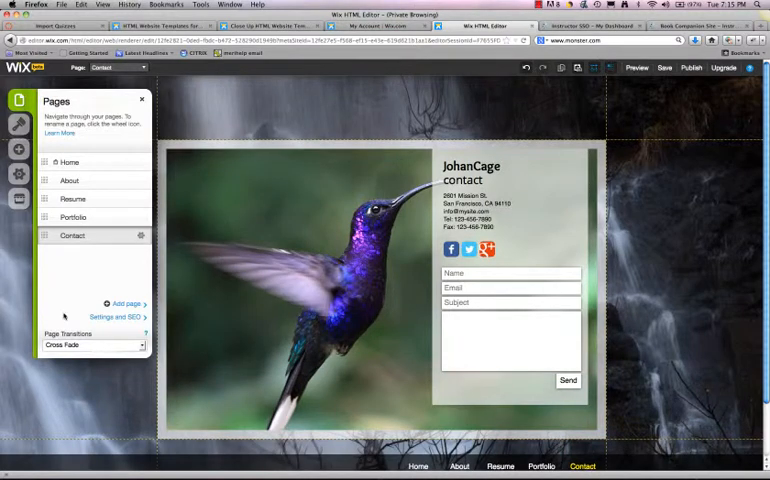
# Return the editor to the Home page
pyautogui.click(141, 235)
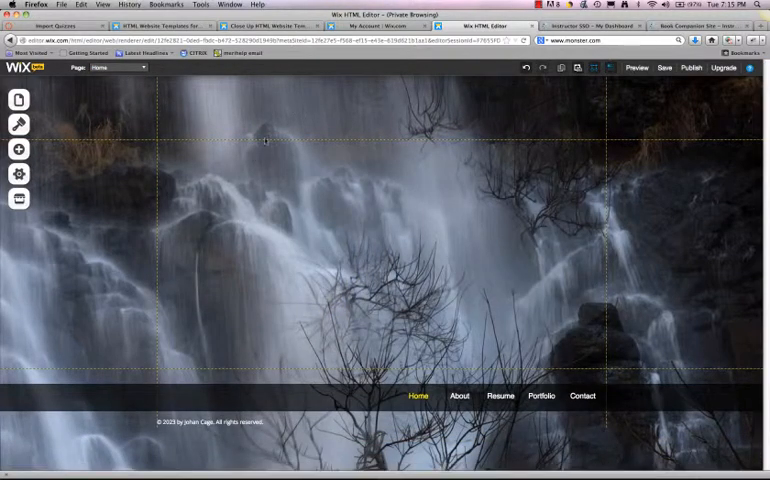
pyautogui.moveTo(18, 149)
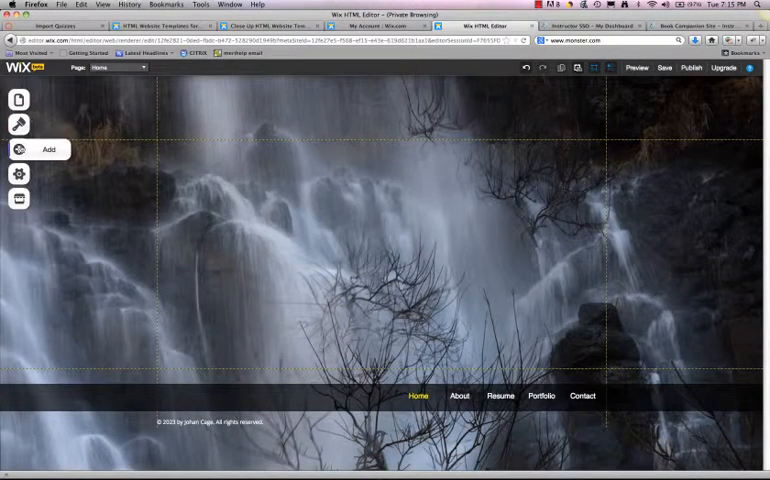
# Add a title text box on the Home page reading 'Meri Winchester'
pyautogui.click(18, 149)
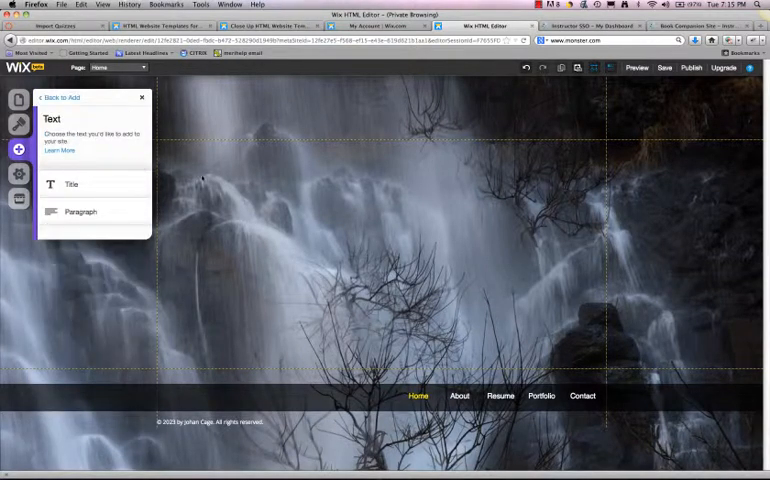
pyautogui.click(71, 184)
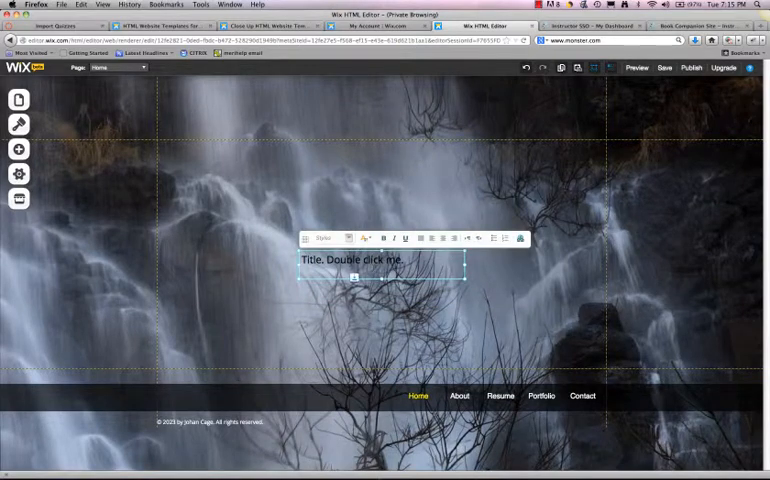
pyautogui.write('M')
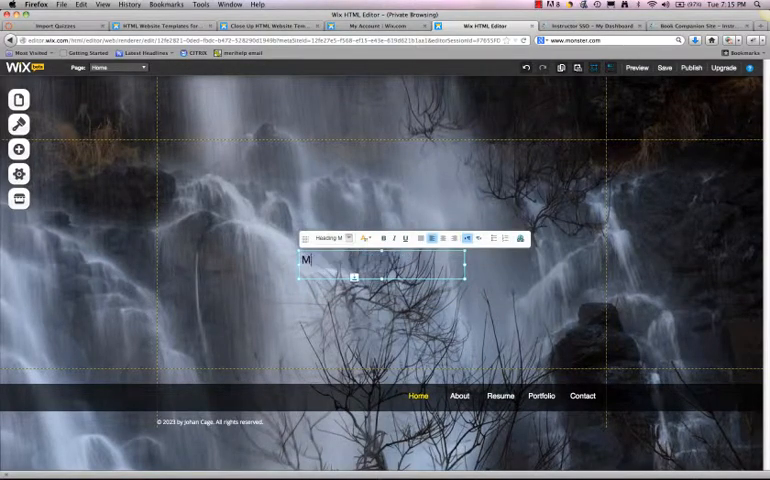
pyautogui.write('eri Winchester')
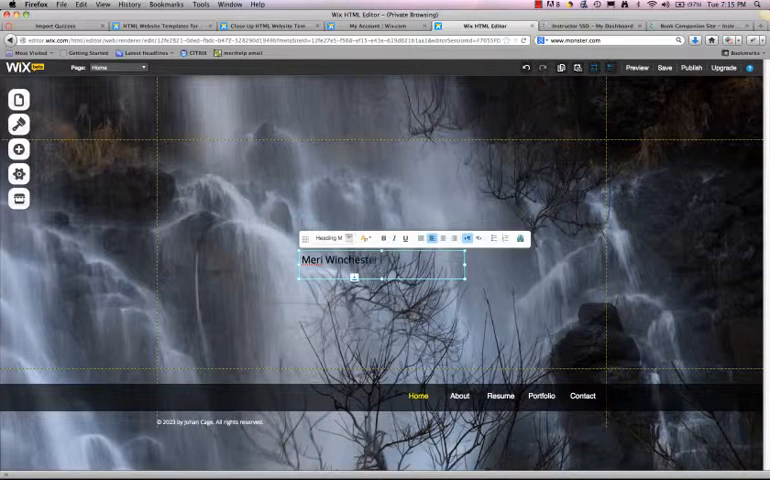
pyautogui.write('Sample')
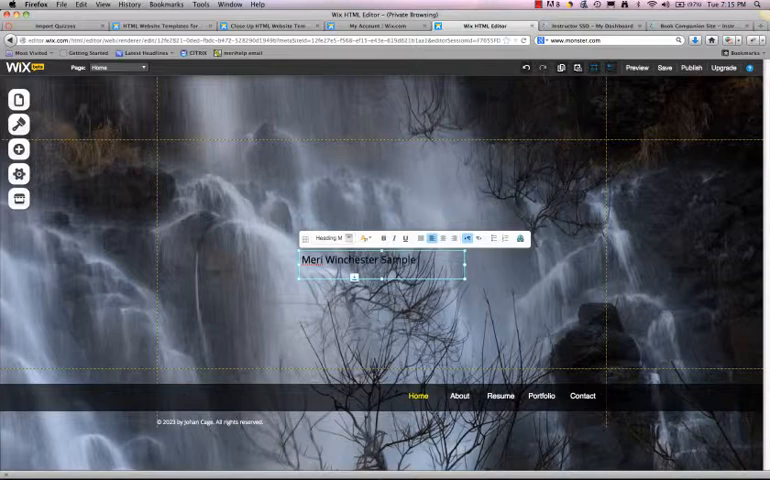
pyautogui.press('Backspace')
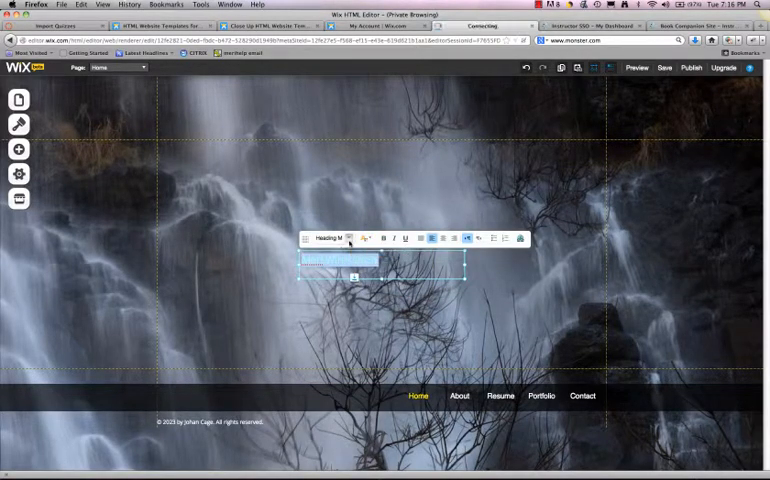
# Make the heading large, bold and cyan, move it to the top, and show it on all pages
pyautogui.click(330, 238)
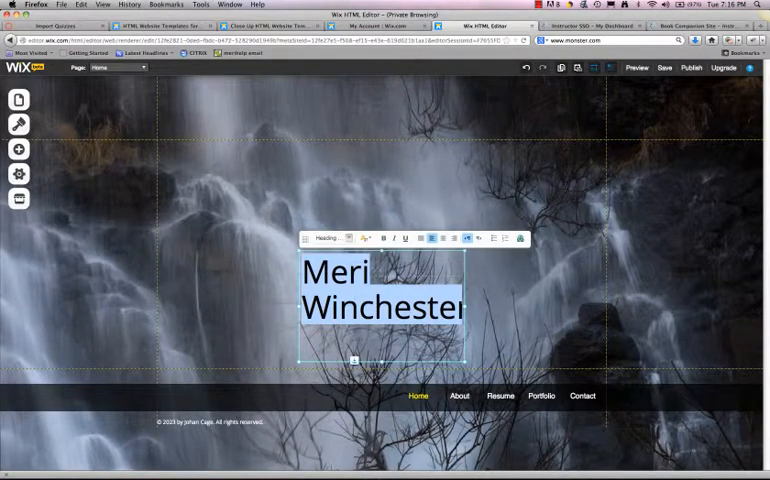
pyautogui.click(383, 238)
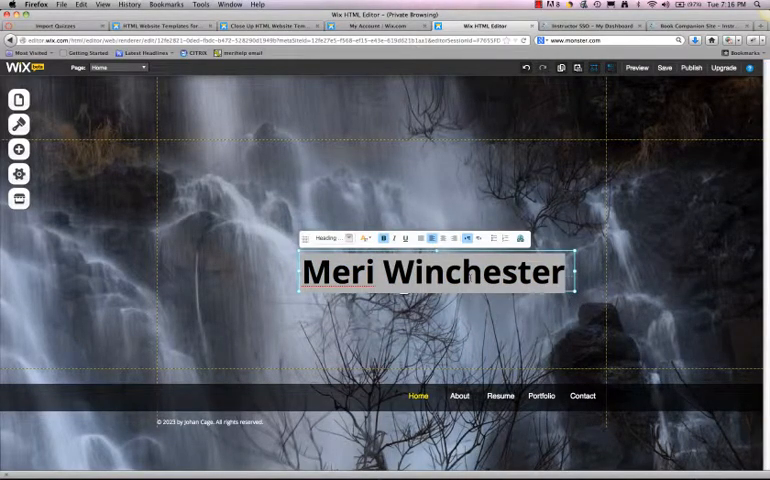
pyautogui.click(435, 170)
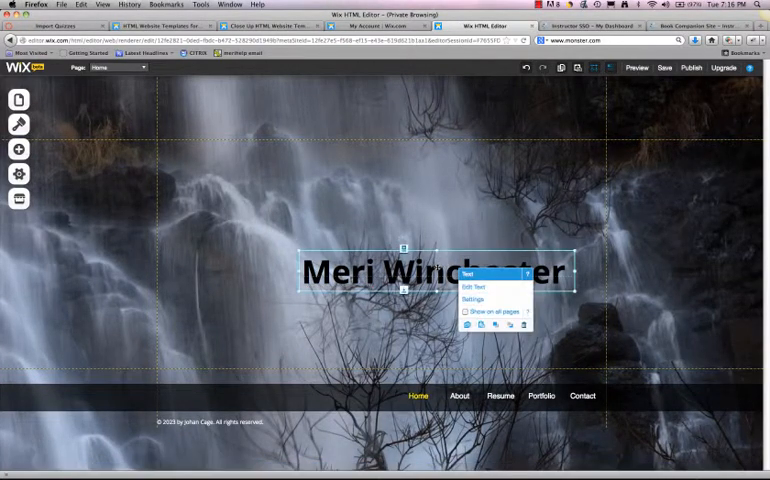
pyautogui.moveTo(438, 272); pyautogui.dragTo(380, 108)
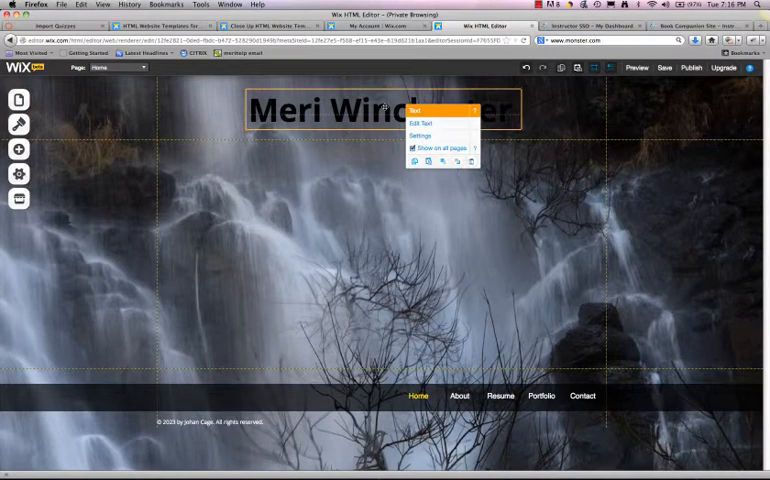
pyautogui.click(421, 123)
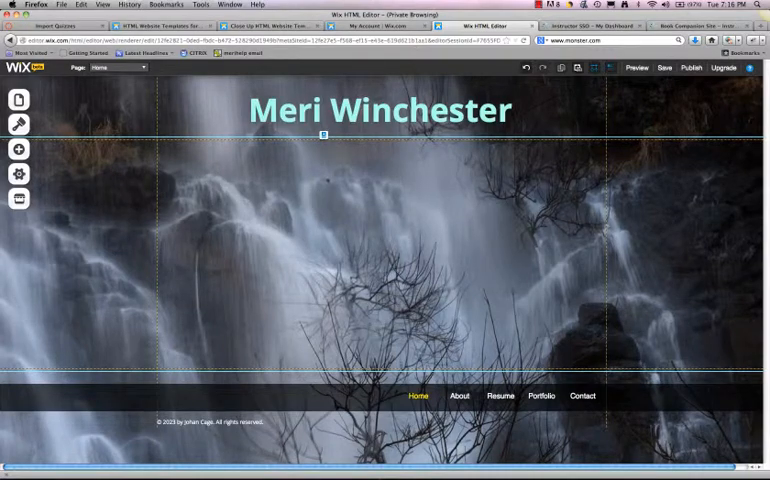
pyautogui.click(380, 103)
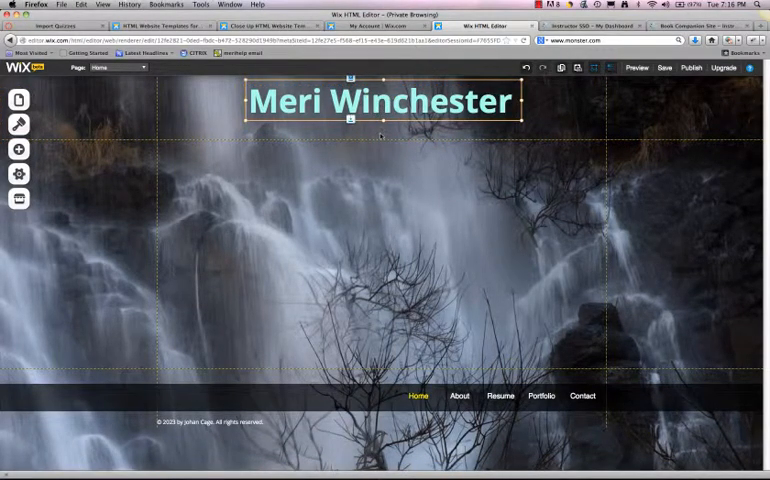
pyautogui.click(19, 148)
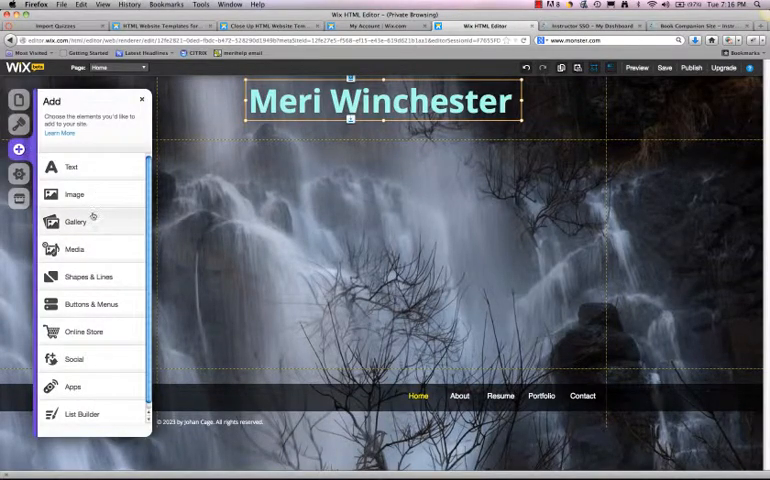
# Place the Screen 1 monitor clip art below the Meri Winchester heading
pyautogui.click(74, 194)
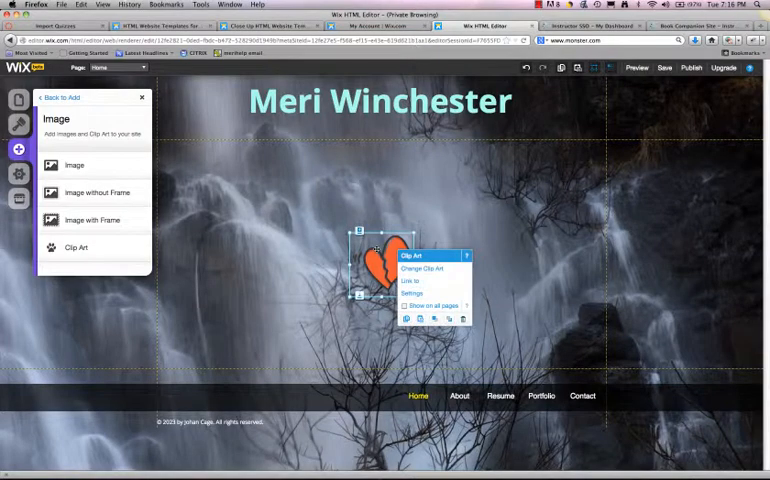
pyautogui.click(421, 268)
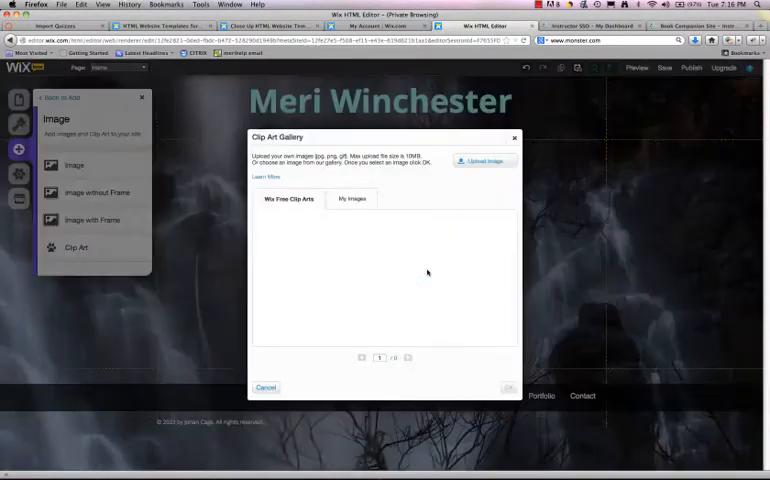
pyautogui.click(289, 198)
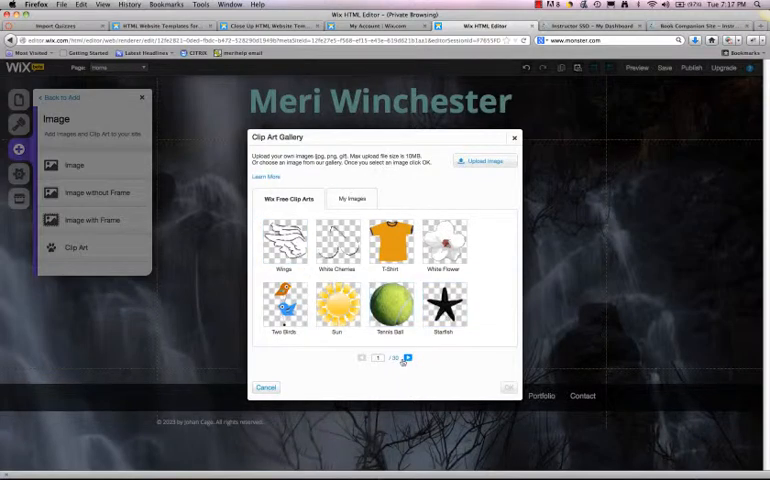
pyautogui.click(405, 358)
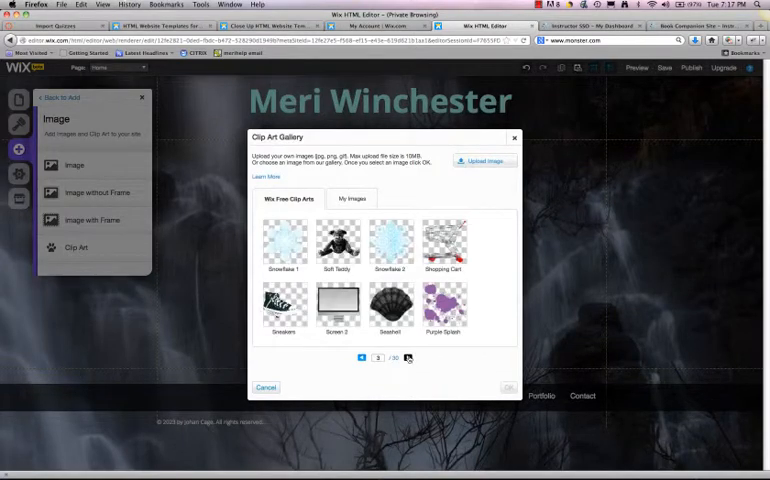
pyautogui.click(407, 358)
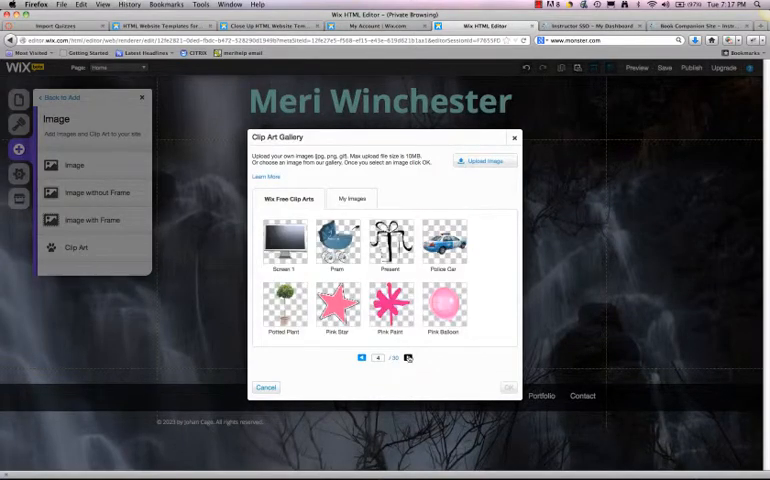
pyautogui.click(285, 243)
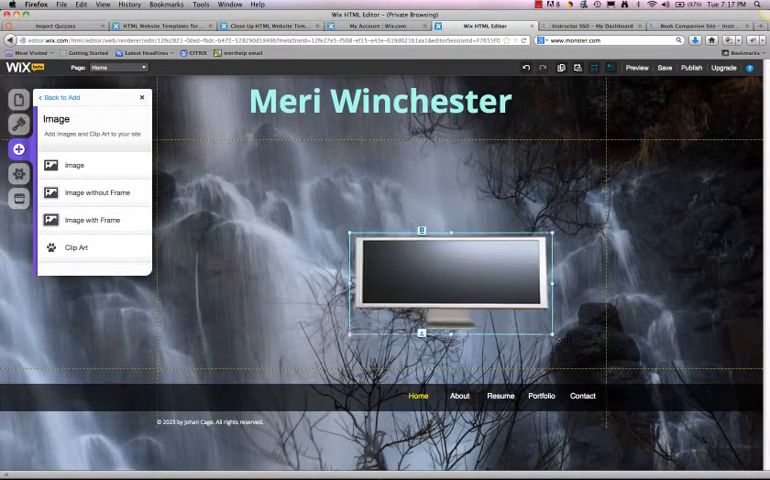
# Move the monitor clip art up-left and enlarge it to span the page below the heading
pyautogui.moveTo(452, 285); pyautogui.dragTo(320, 215)
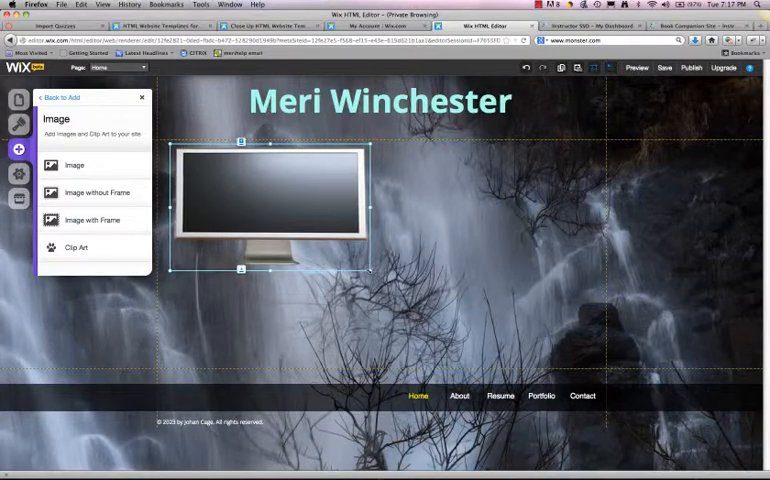
pyautogui.moveTo(368, 270); pyautogui.dragTo(548, 355)
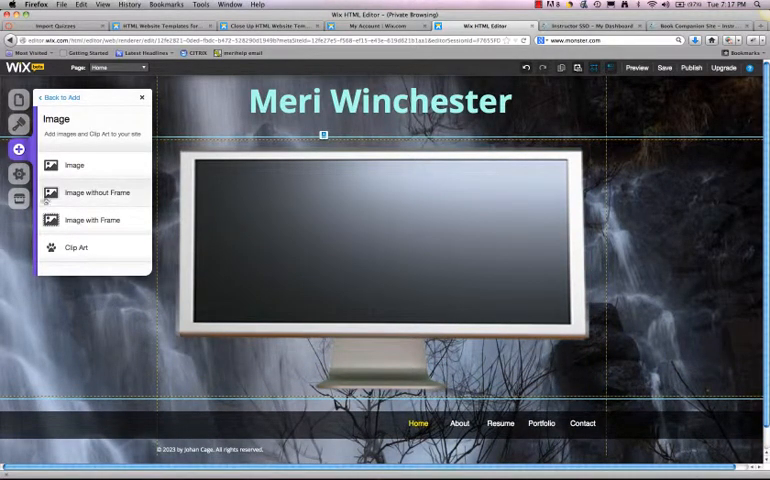
pyautogui.click(62, 97)
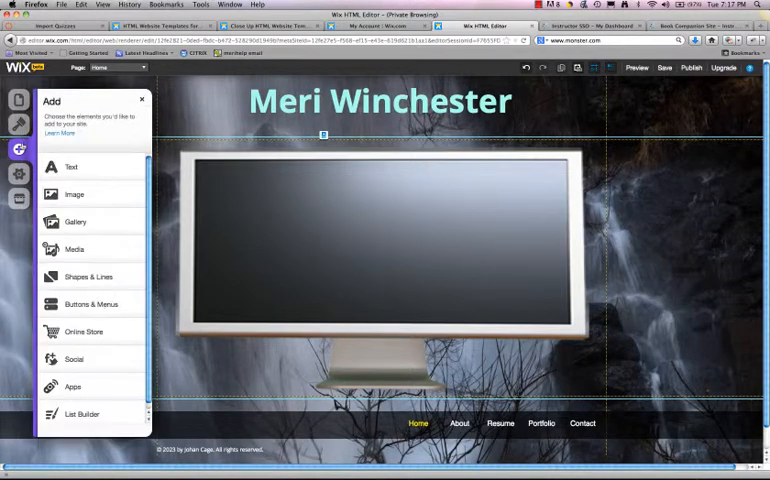
# Add a paragraph text box on the monitor, with light-coloured Body L text, and widen it
pyautogui.click(70, 167)
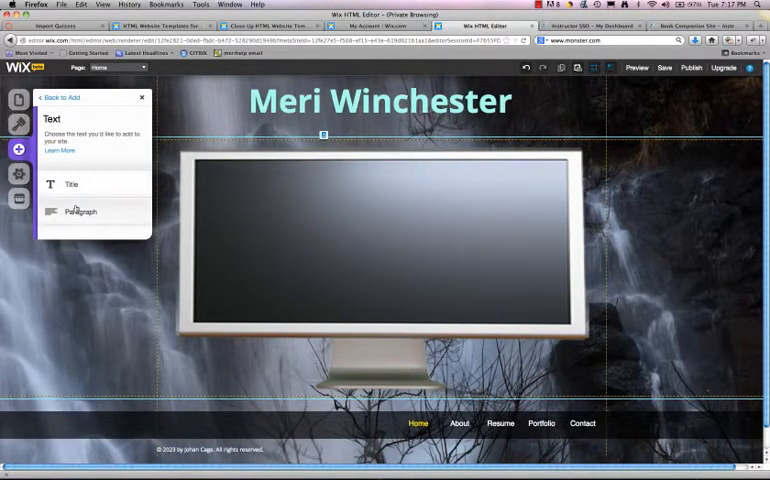
pyautogui.click(81, 211)
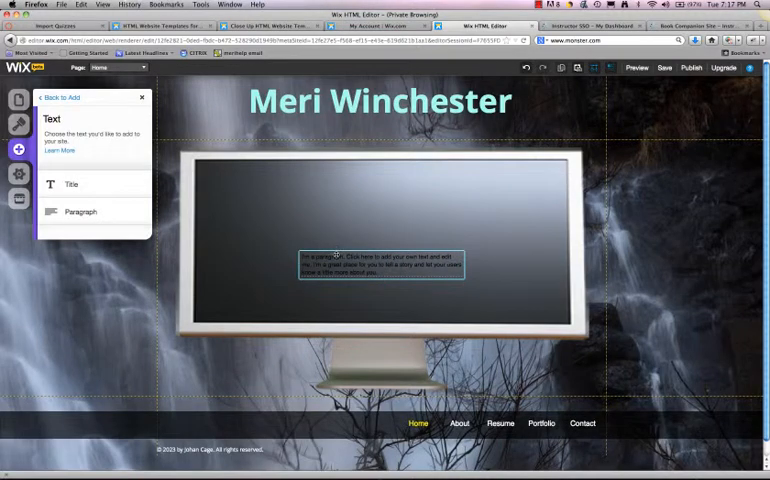
pyautogui.doubleClick(380, 265)
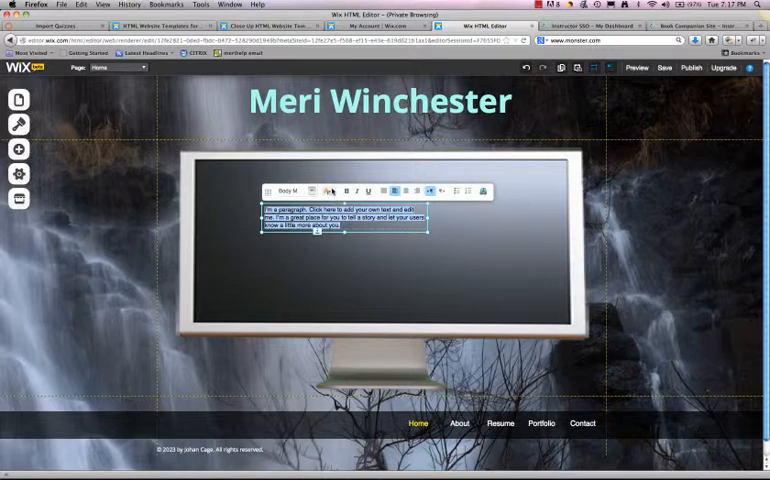
pyautogui.click(328, 191)
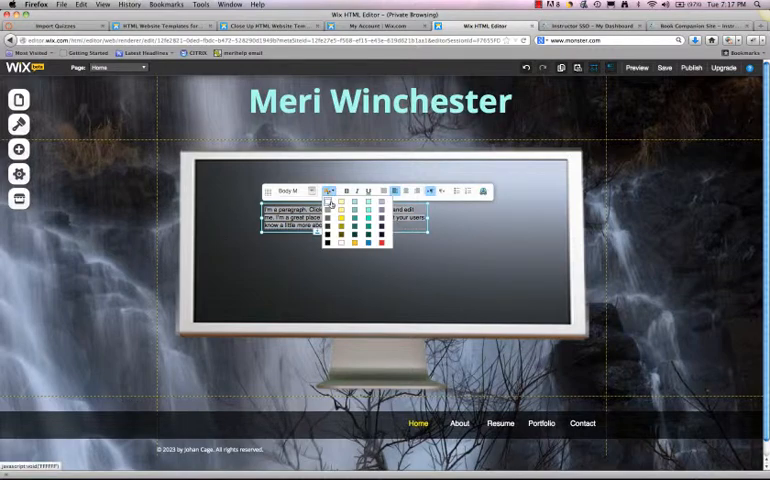
pyautogui.click(340, 218)
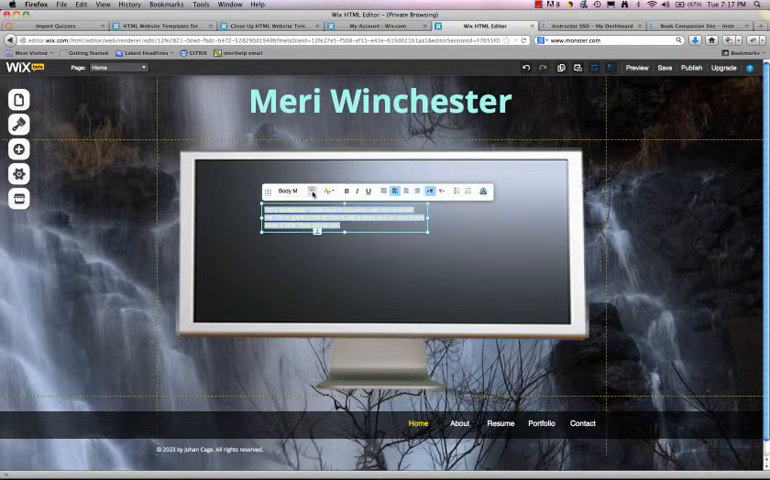
pyautogui.click(300, 191)
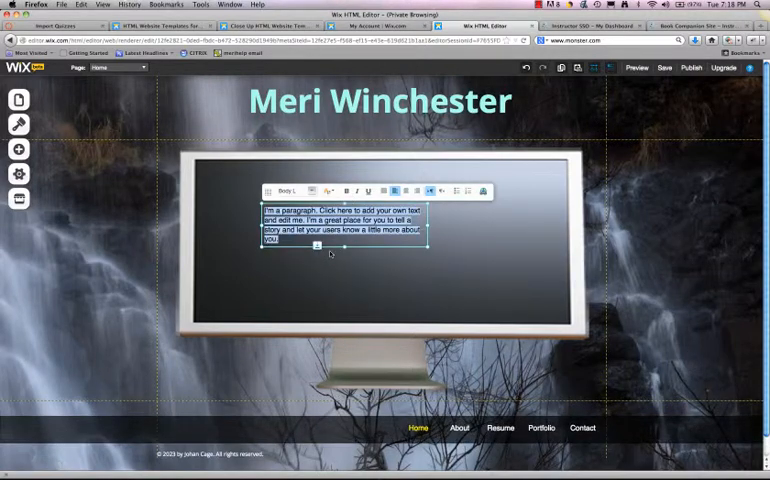
pyautogui.moveTo(372, 253)
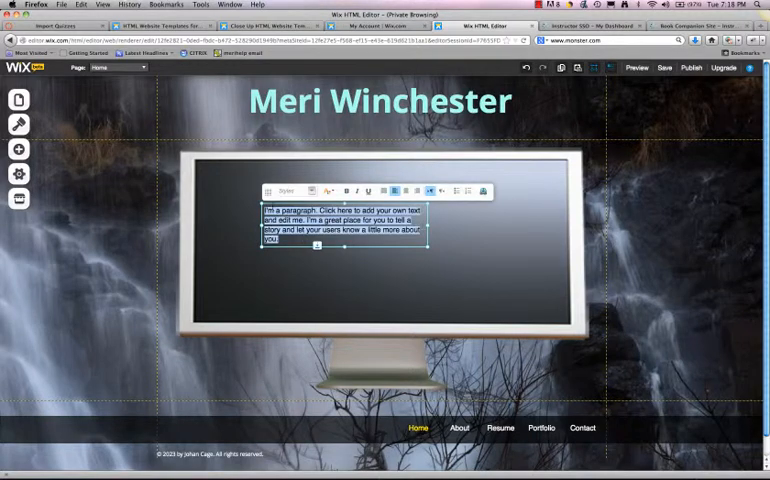
pyautogui.click(347, 191)
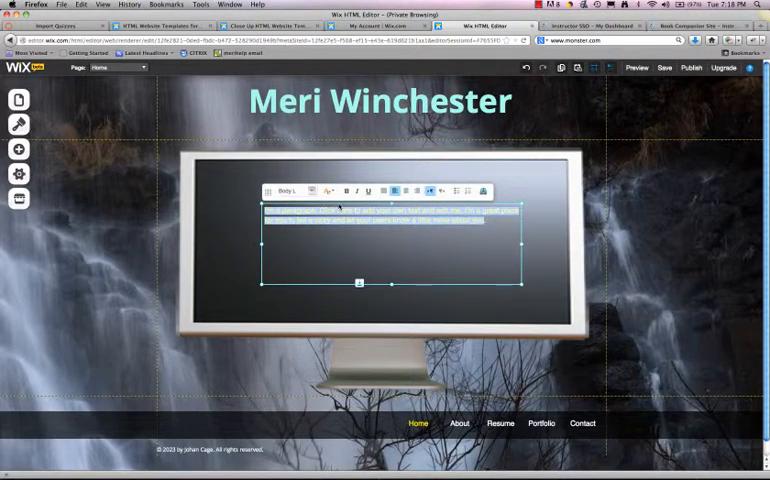
# Write the web developer/instructor intro and 'Programming is my passion, teaching is my livelyhood.'
pyautogui.write('I am a')
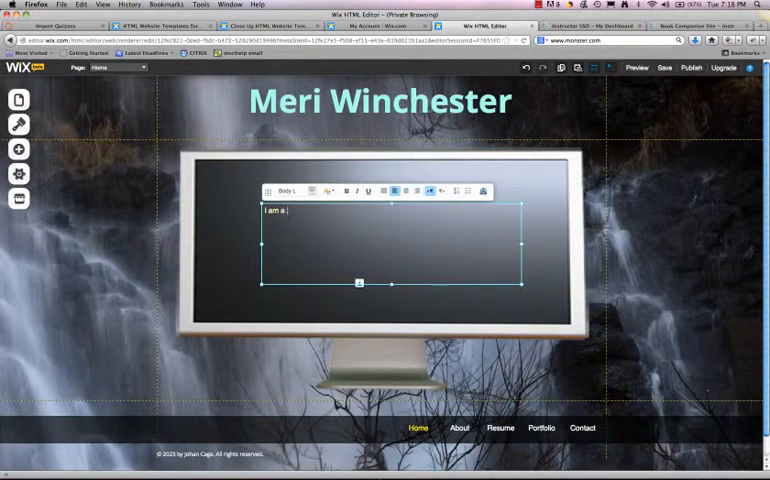
pyautogui.write('web developer,')
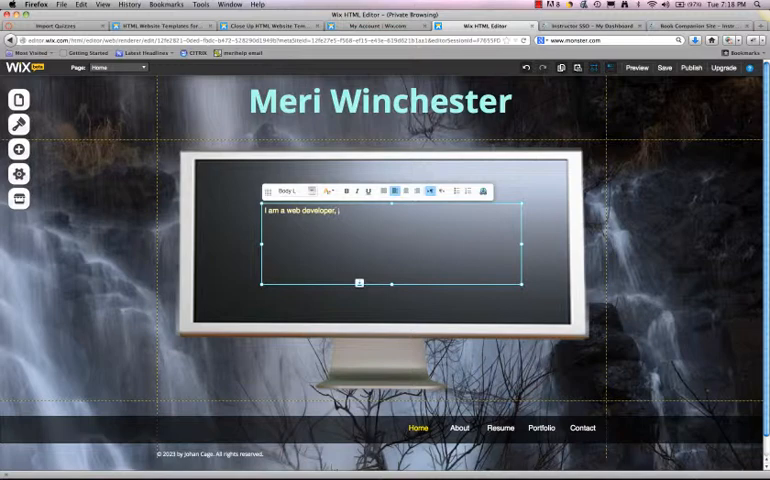
pyautogui.write('instructor, and online lecturer')
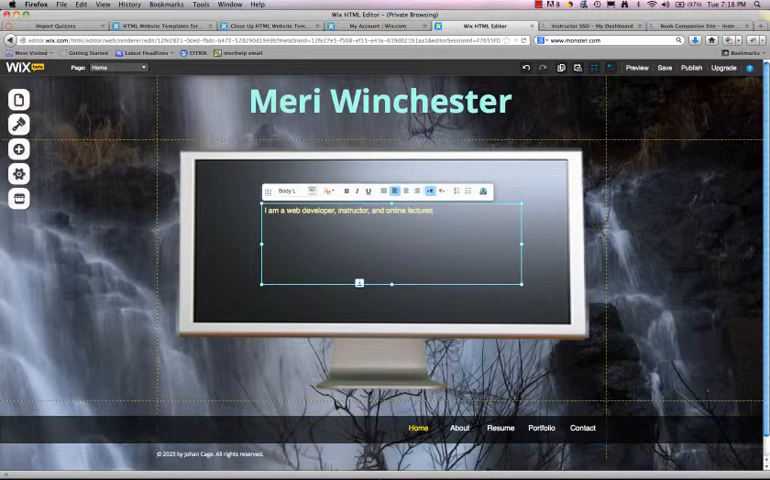
pyautogui.write('P')
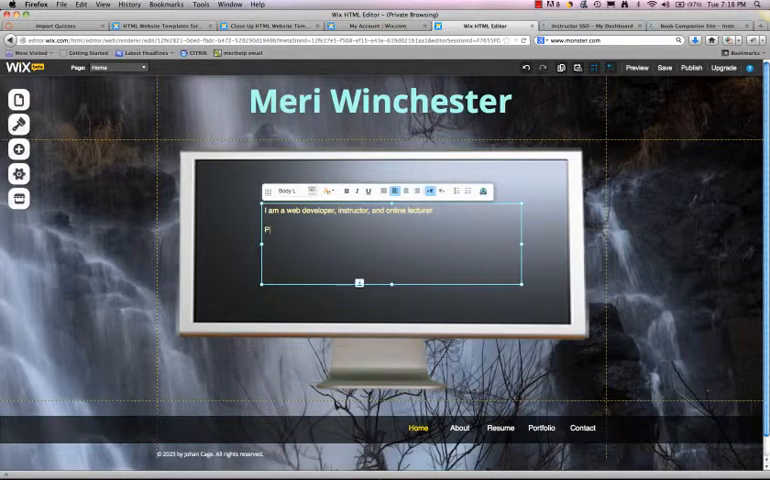
pyautogui.write('Programming is m')
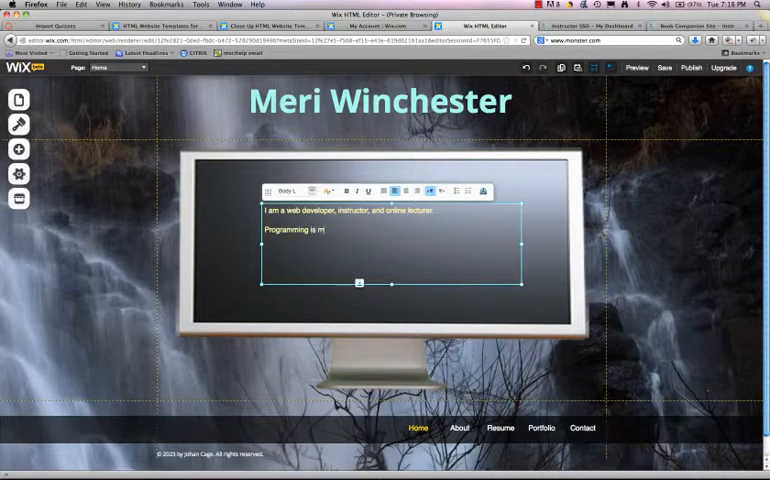
pyautogui.write('my passion, teaching is m')
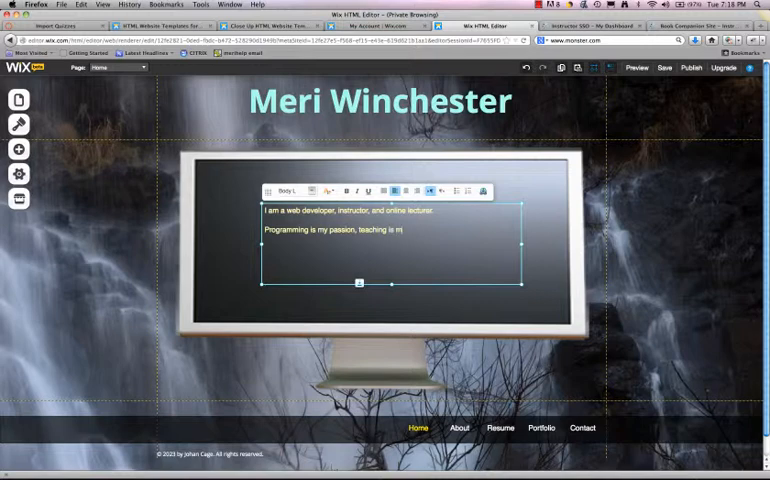
pyautogui.write('y livelyhood')
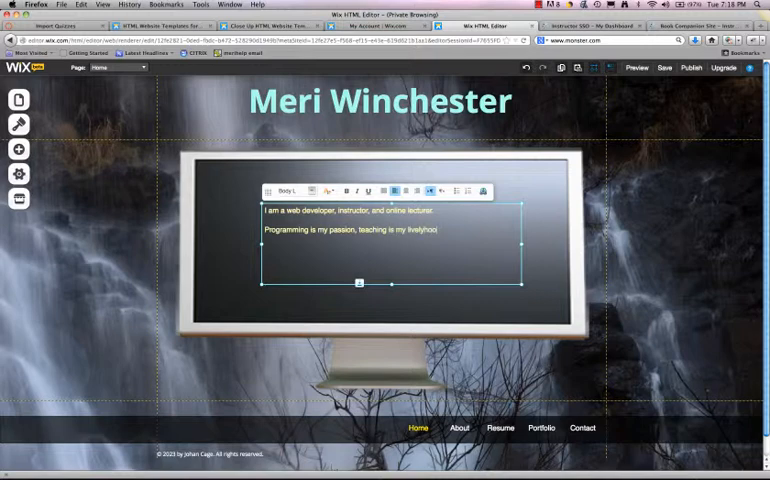
pyautogui.write('d.')
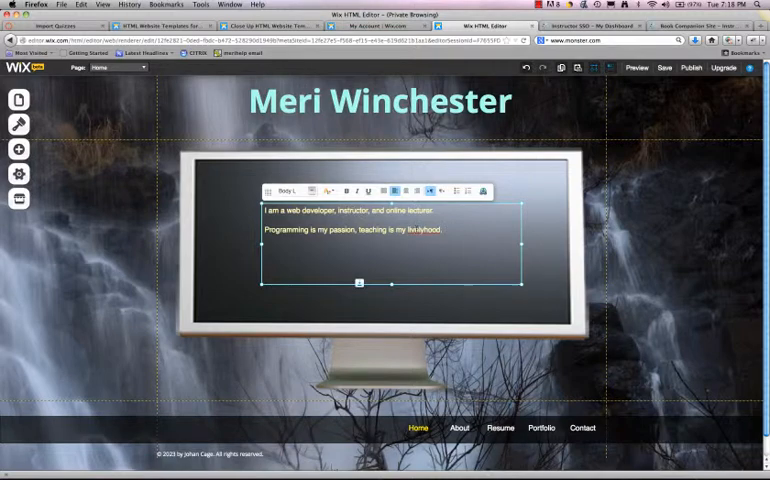
pyautogui.rightClick(402, 238)
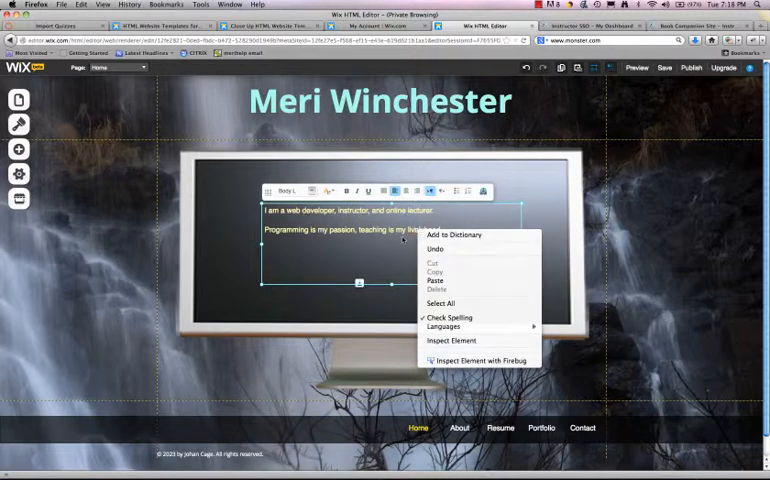
pyautogui.click(350, 260)
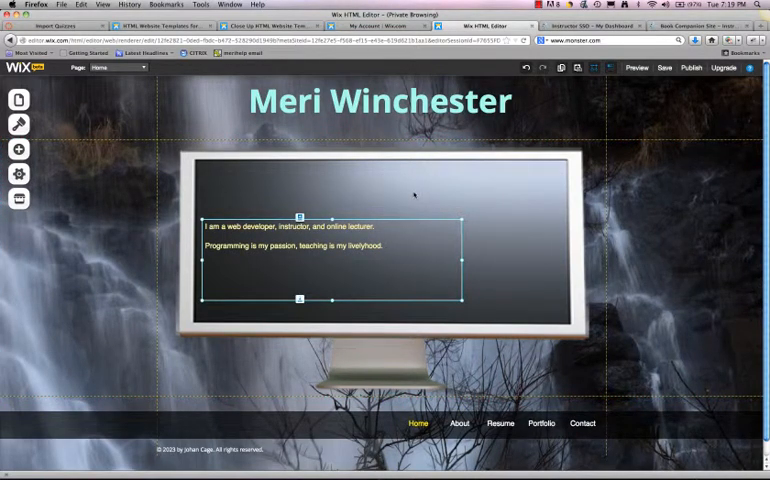
pyautogui.moveTo(18, 124)
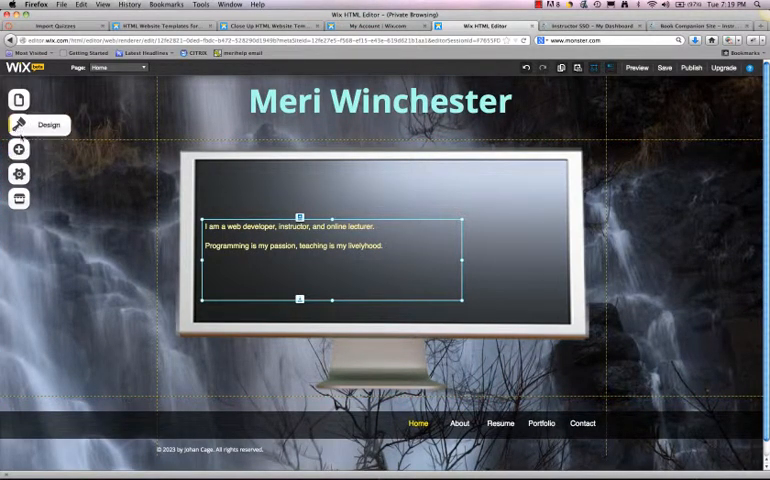
# Switch to the Resume page, delete the cave photo, widen the bio, and edit the heading
pyautogui.click(18, 148)
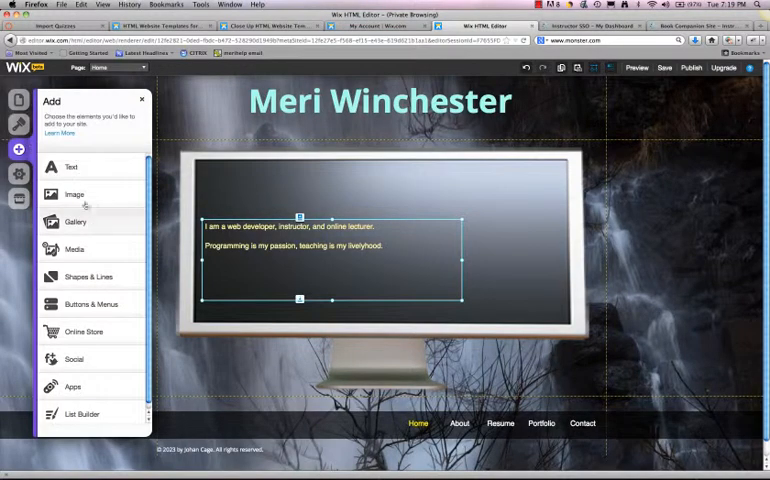
pyautogui.moveTo(167, 125)
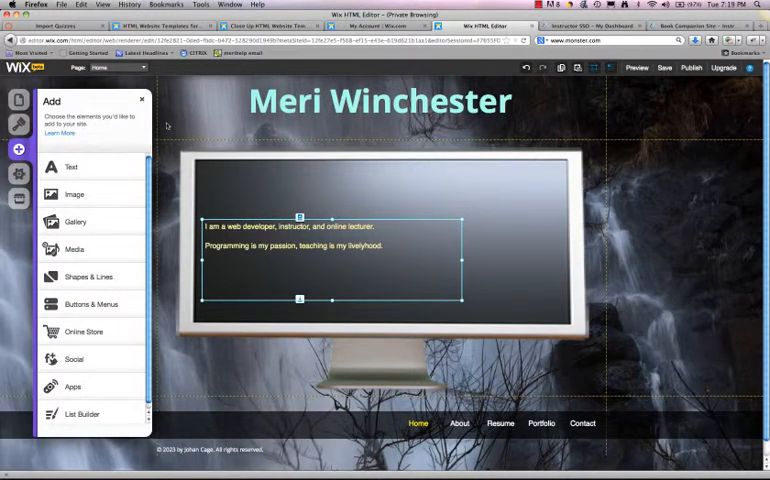
pyautogui.click(100, 67)
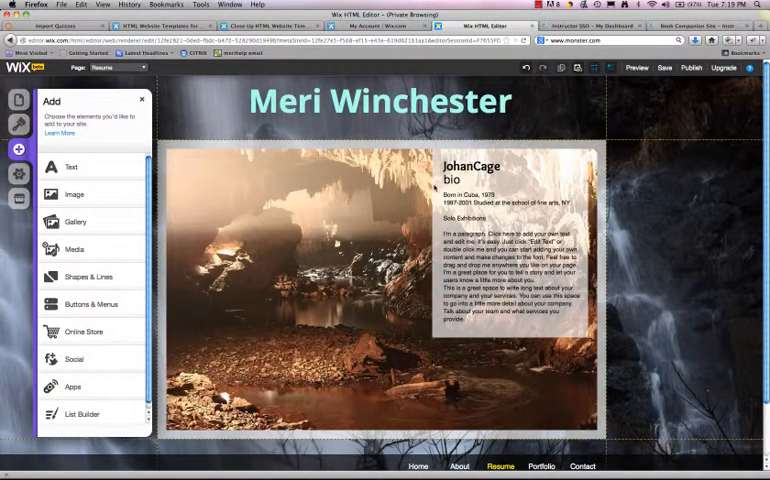
pyautogui.click(510, 250)
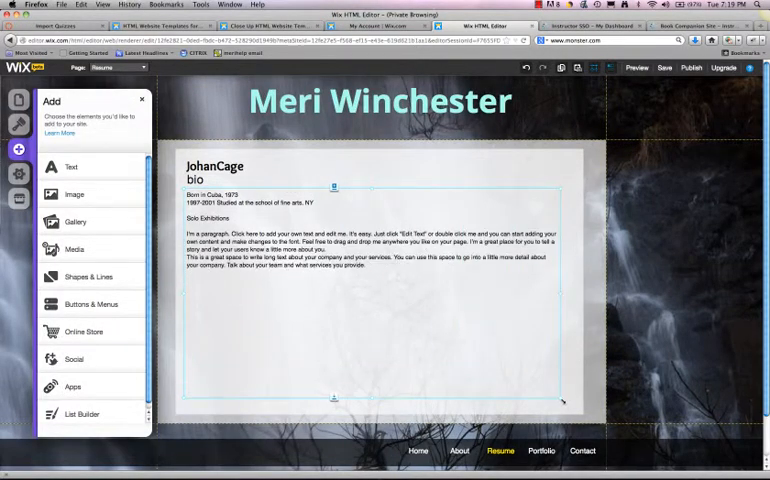
pyautogui.click(214, 170)
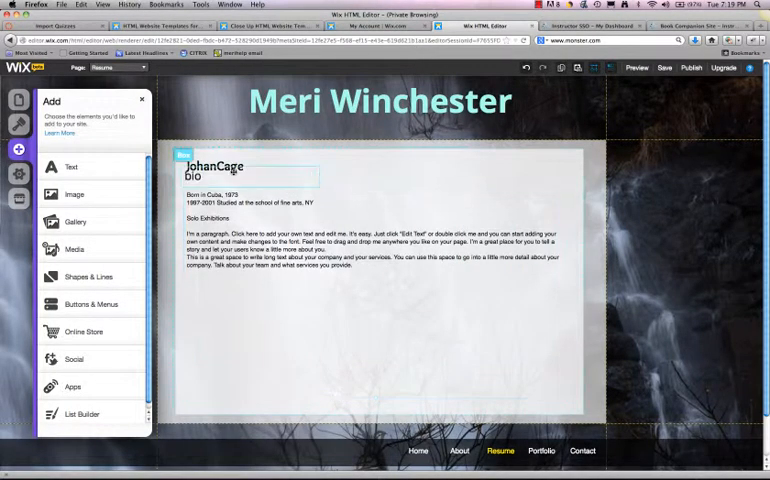
pyautogui.click(230, 170)
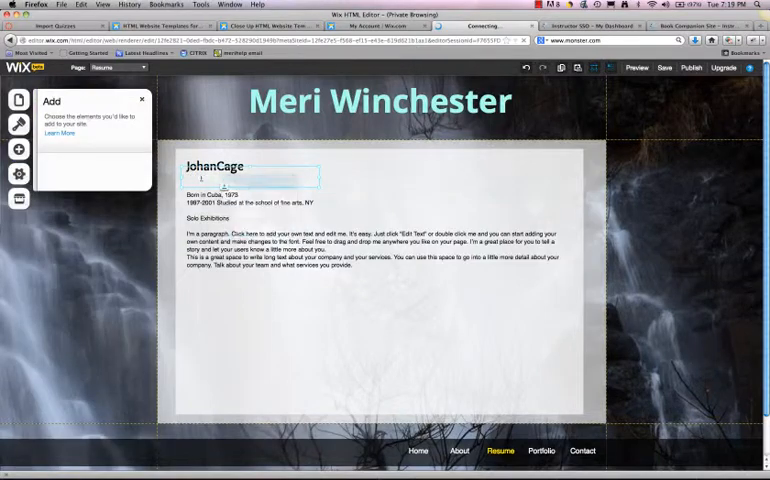
# Change the Resume heading to 'Meri Winchester' with the subtitle 'Resume', then open site settings
pyautogui.doubleClick(214, 167)
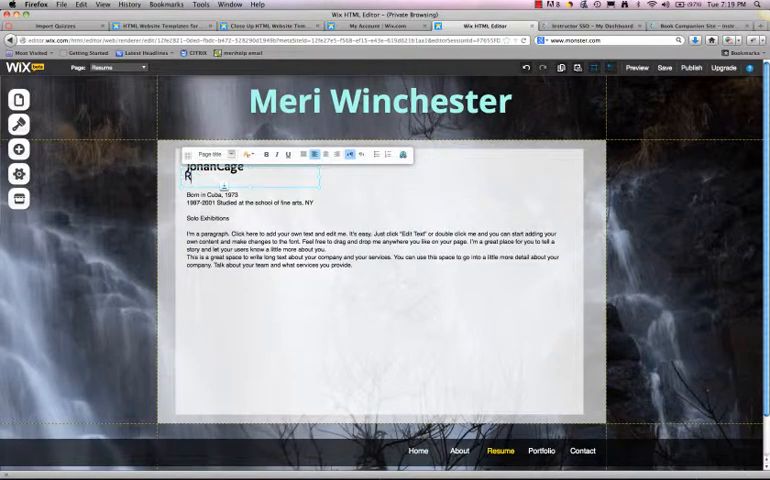
pyautogui.click(363, 188)
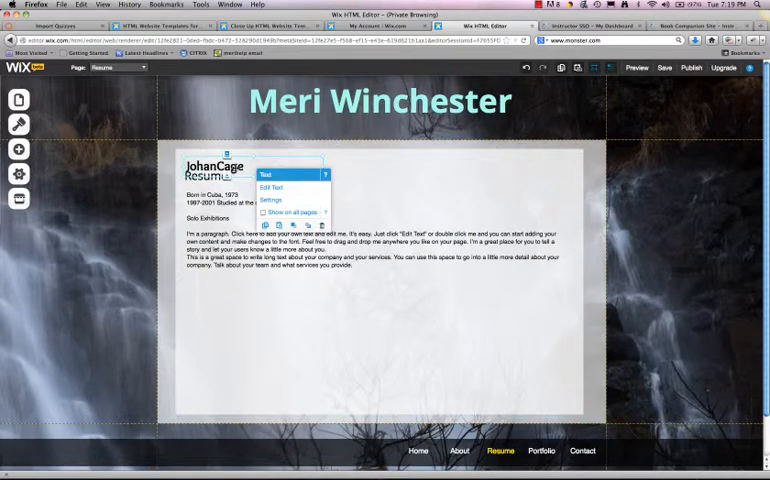
pyautogui.click(271, 188)
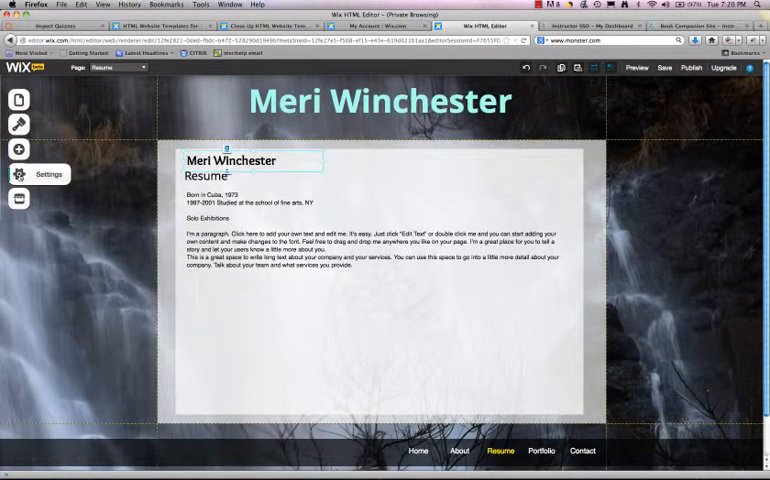
pyautogui.click(18, 174)
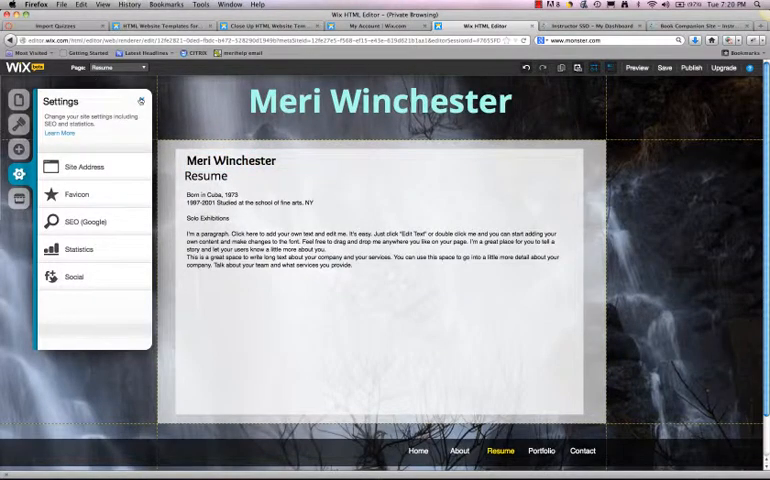
# Open the site Design font schemes list
pyautogui.click(18, 123)
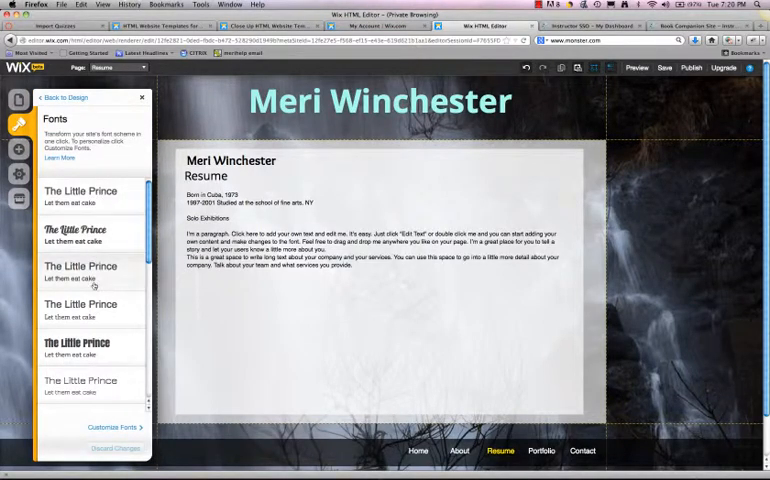
pyautogui.moveTo(118, 342)
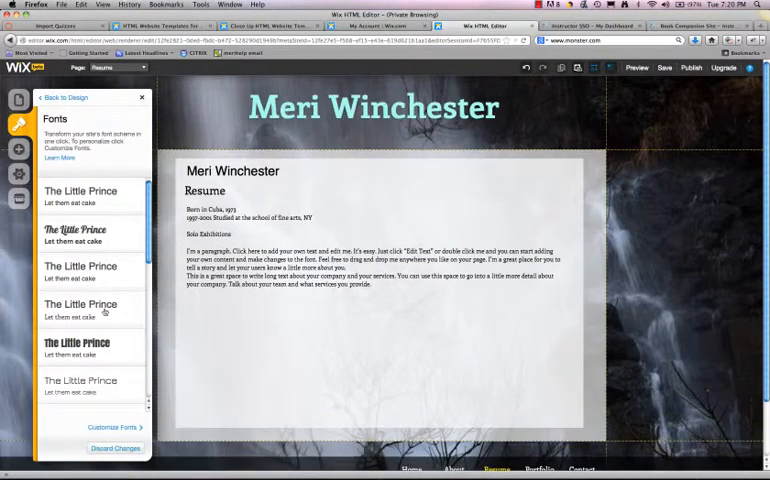
pyautogui.moveTo(315, 325)
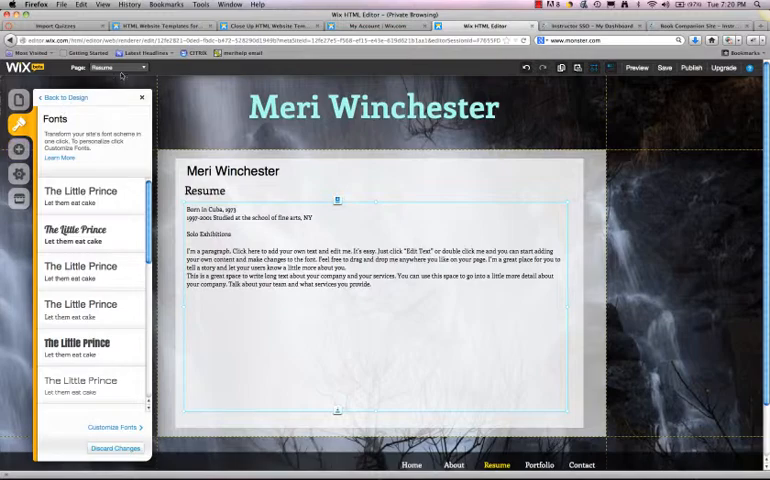
# Go to the Portfolio page and open the Grid Gallery's empty My Images library
pyautogui.click(123, 67)
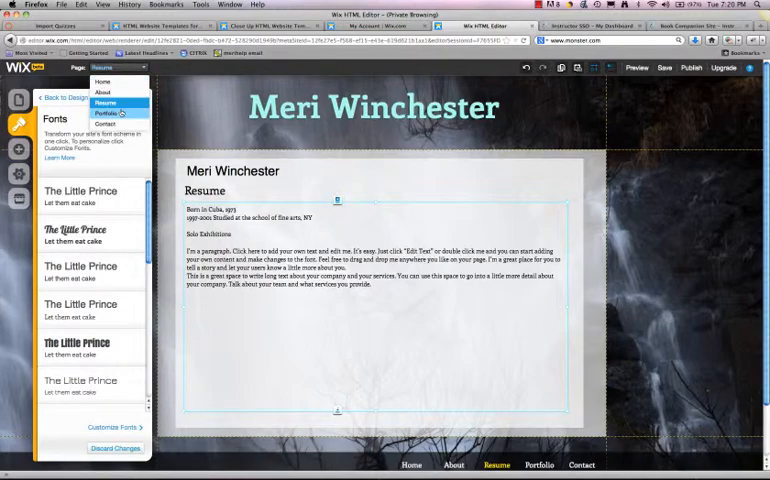
pyautogui.click(108, 112)
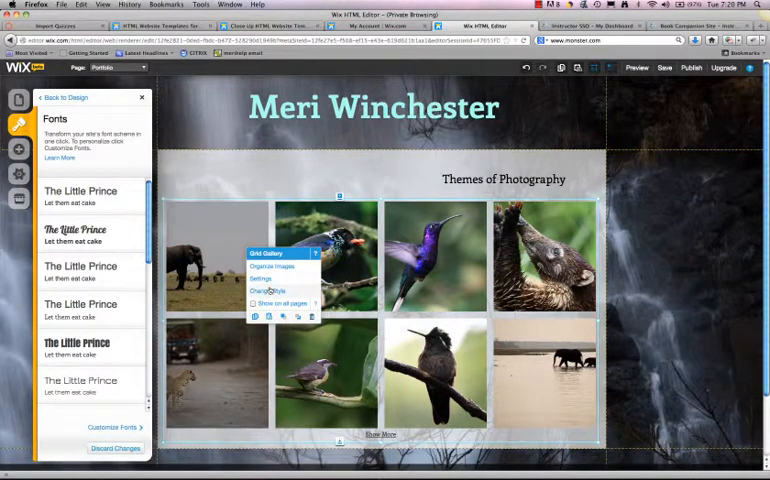
pyautogui.moveTo(258, 266)
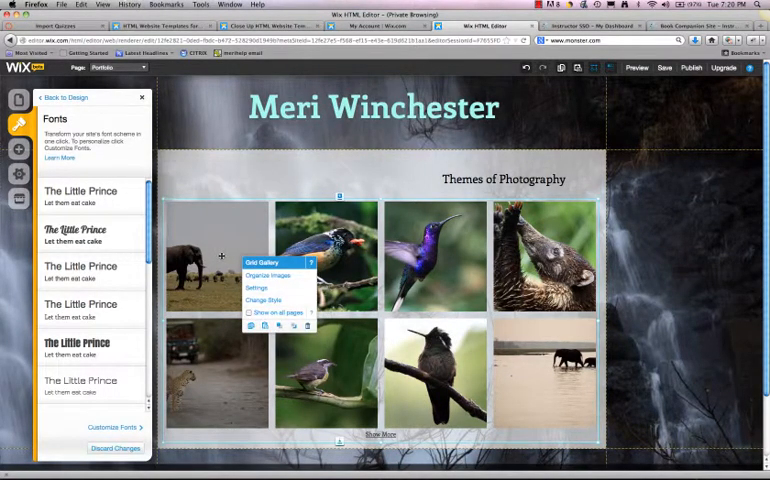
pyautogui.click(268, 275)
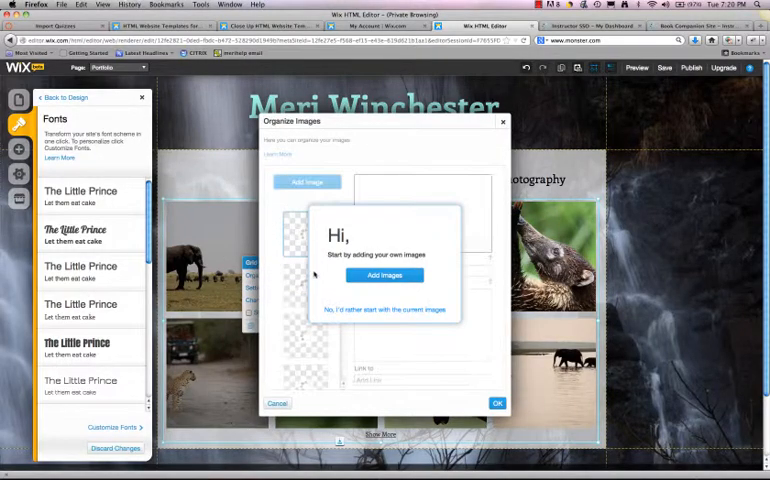
pyautogui.click(384, 275)
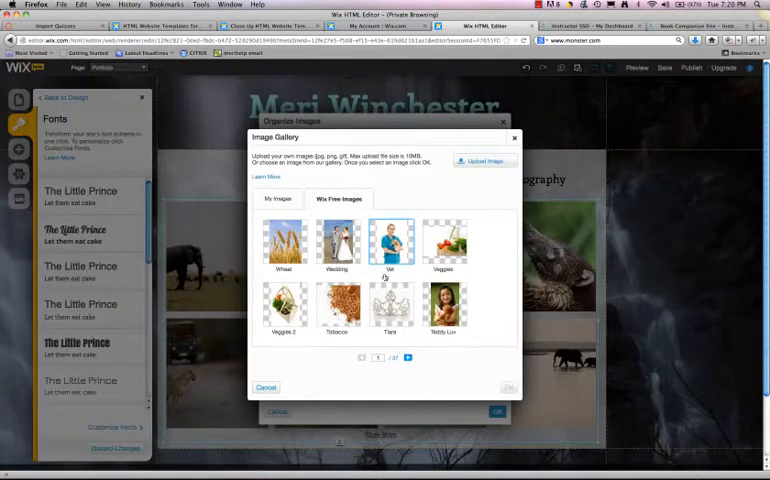
pyautogui.click(279, 198)
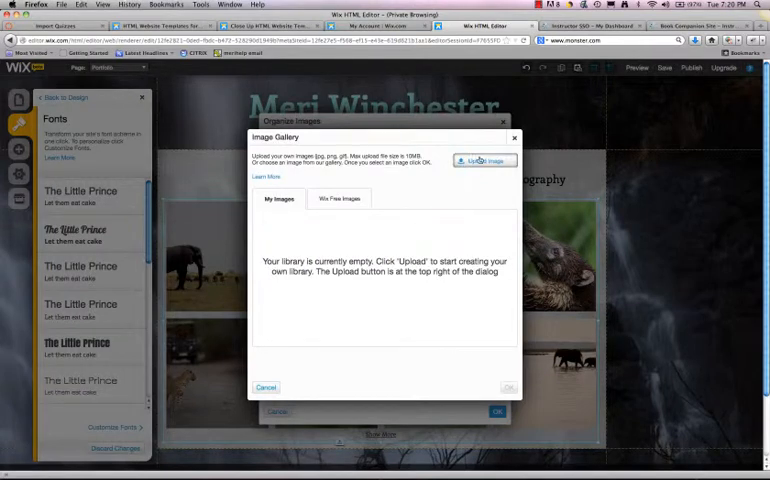
# Upload a JPG from the Pictures folders 20120520 and 20120521 into the gallery images
pyautogui.click(484, 161)
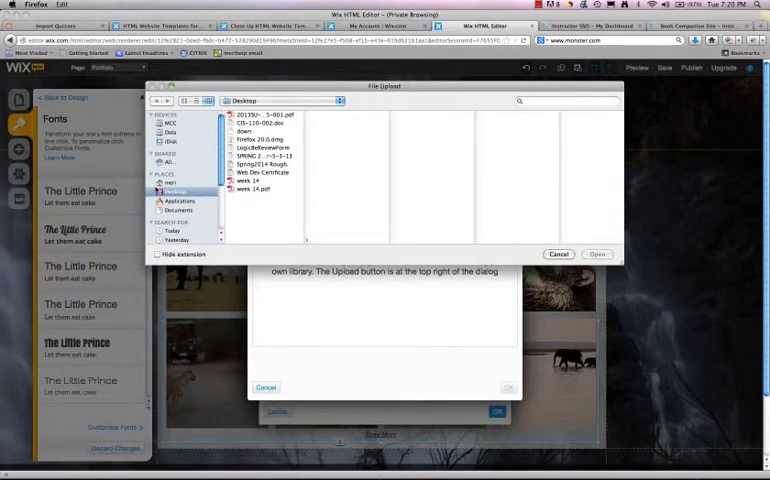
pyautogui.click(175, 192)
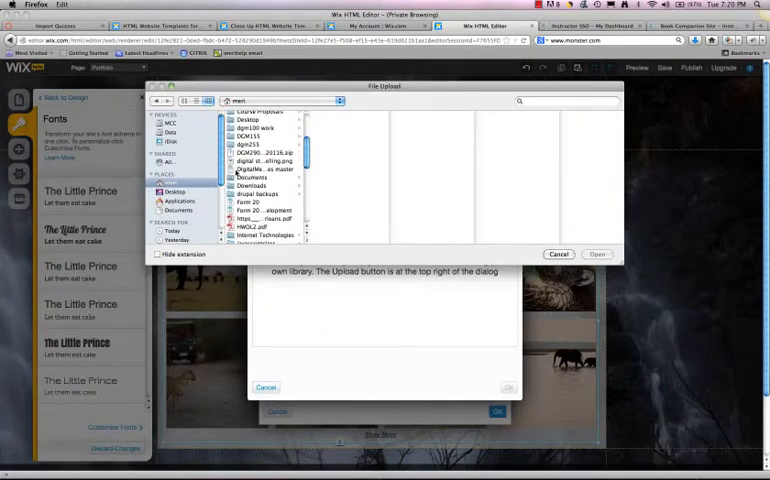
pyautogui.scroll(-3)
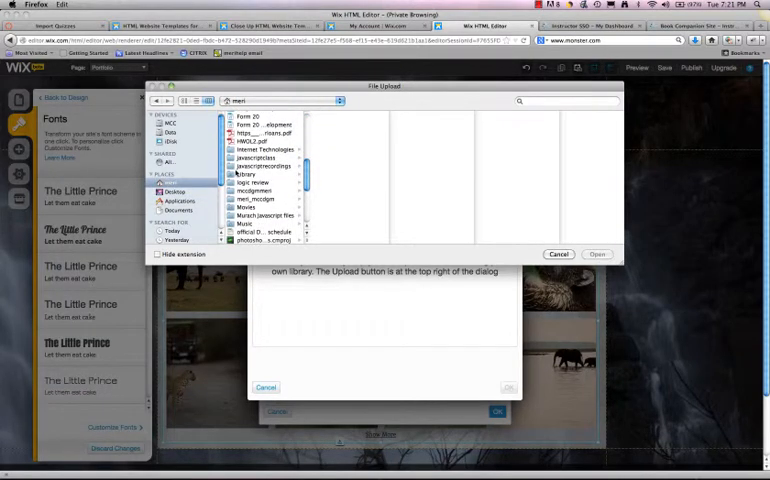
pyautogui.scroll(-3)
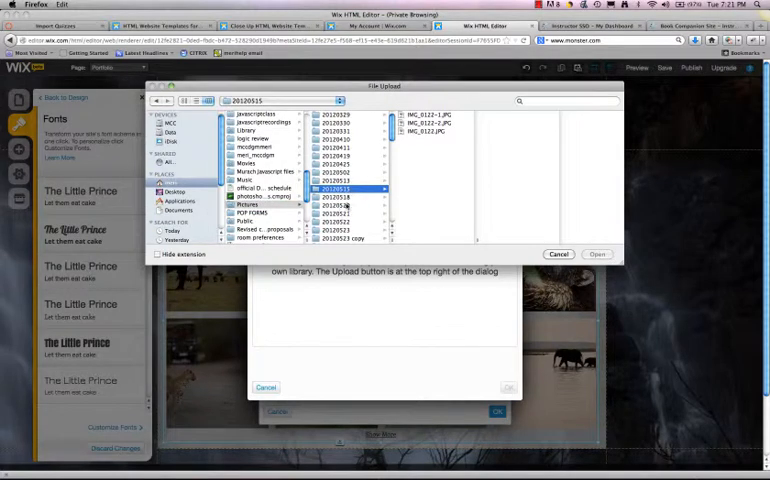
pyautogui.click(338, 205)
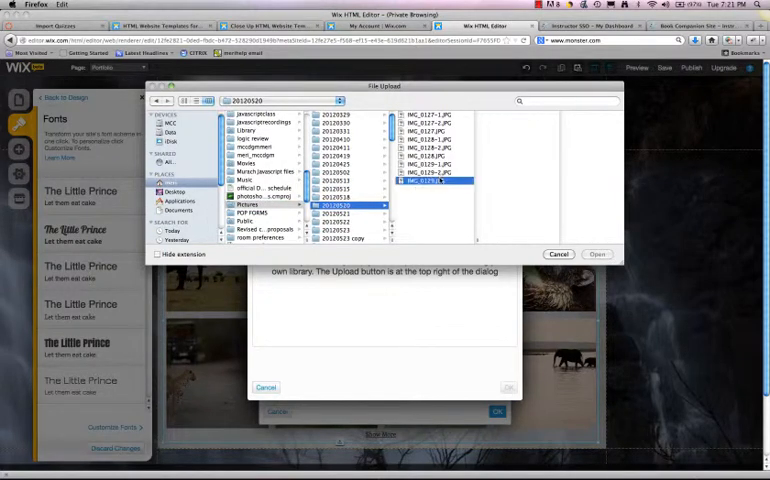
pyautogui.click(430, 181)
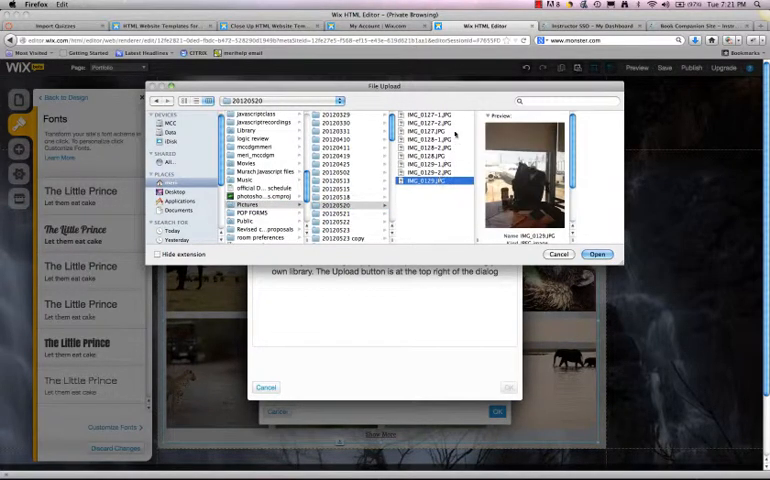
pyautogui.click(330, 214)
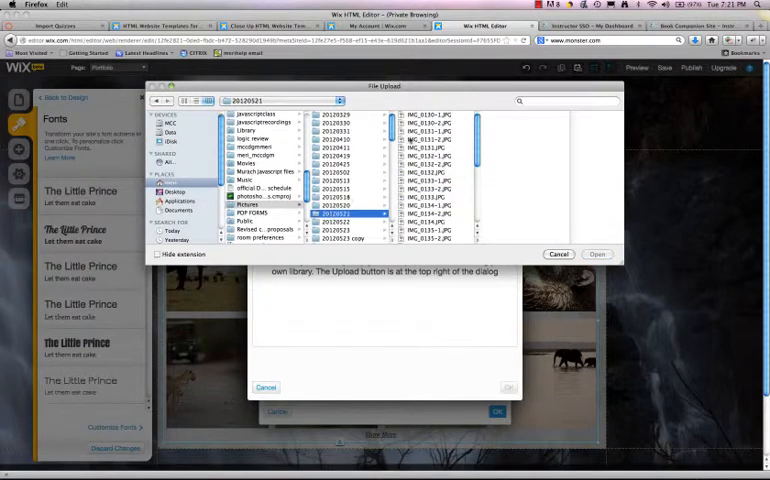
pyautogui.click(430, 115)
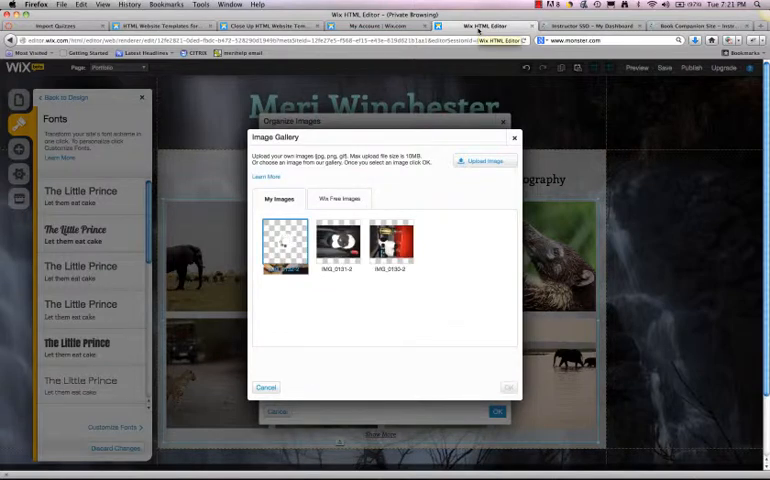
# Add the IMG_0131-2 car-seat photo to the Portfolio gallery
pyautogui.click(284, 243)
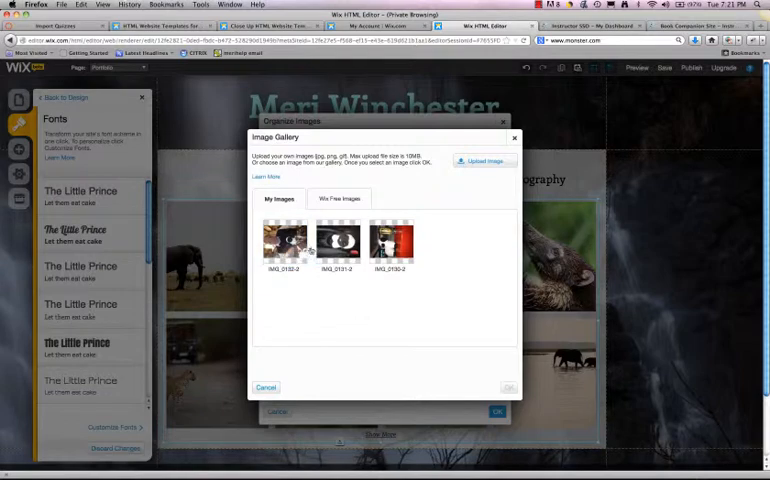
pyautogui.click(339, 243)
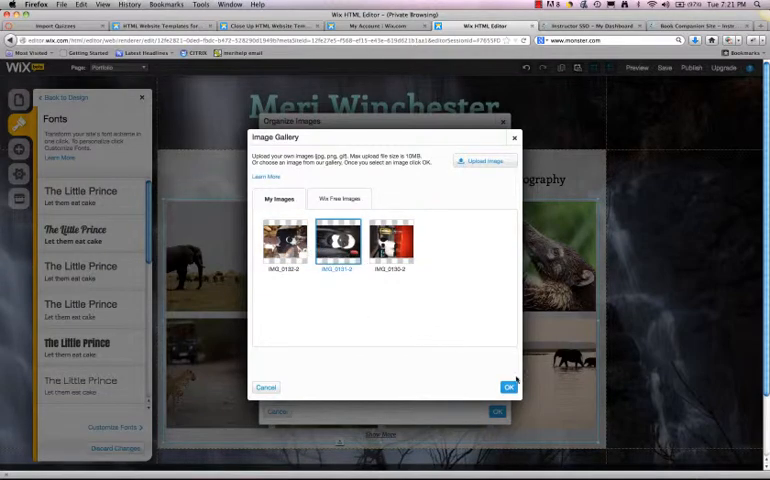
pyautogui.click(507, 387)
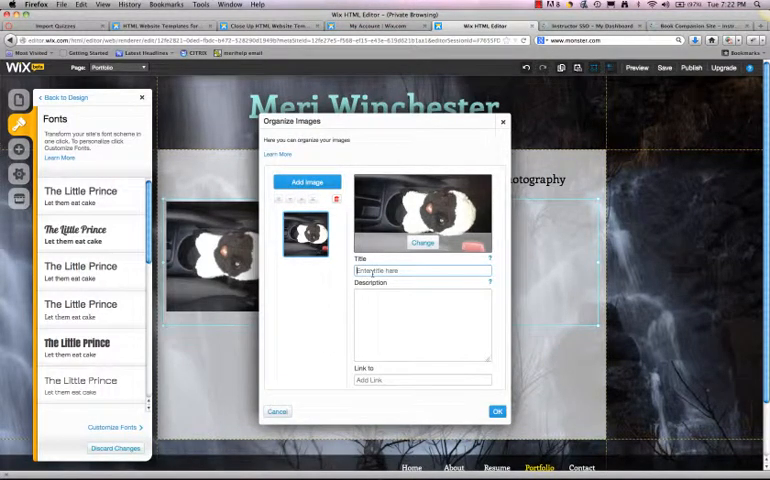
# Title the photo 'Seamus in his bucket seat', add the rental-car description, and confirm
pyautogui.write('Seamus')
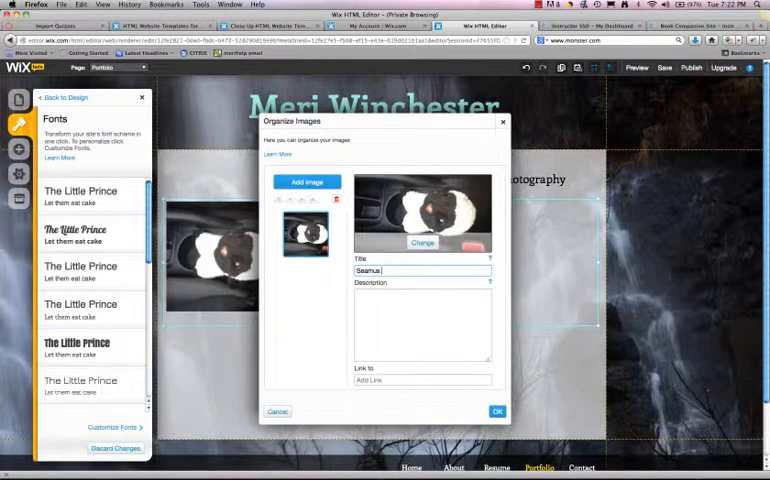
pyautogui.write('in his bucket Se')
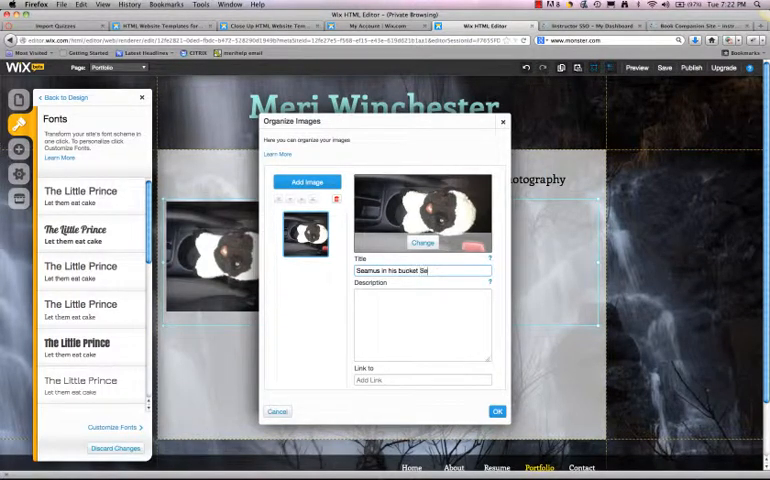
pyautogui.write('sa')
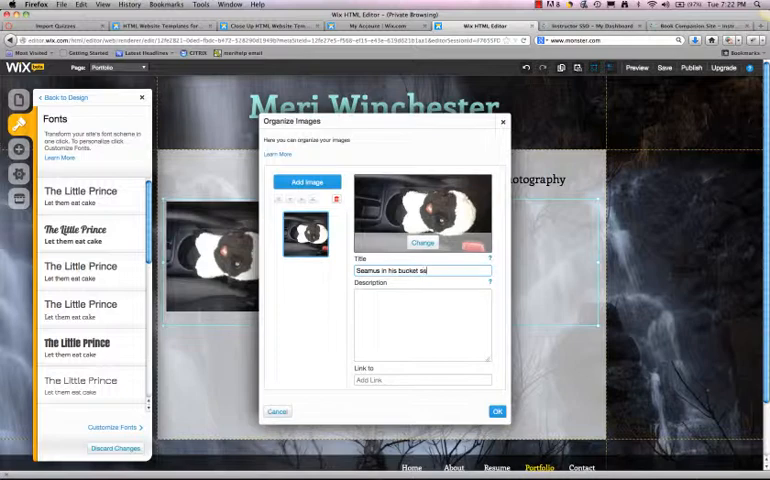
pyautogui.write('How nice, the rents')
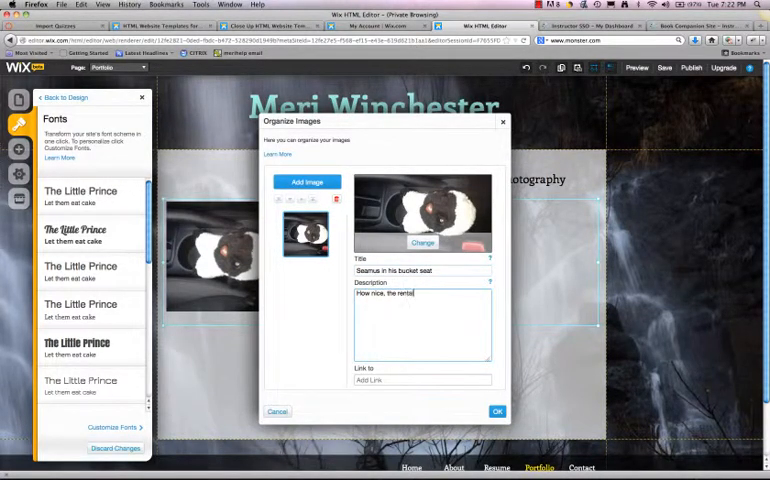
pyautogui.write('car')
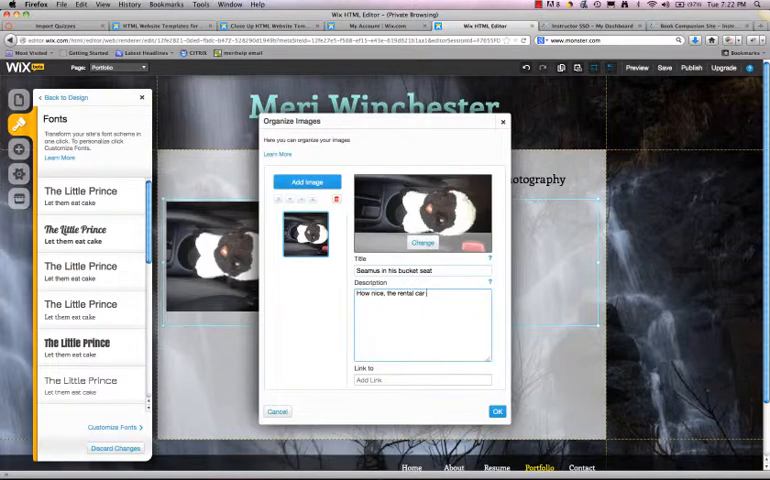
pyautogui.write('has a spot up front for')
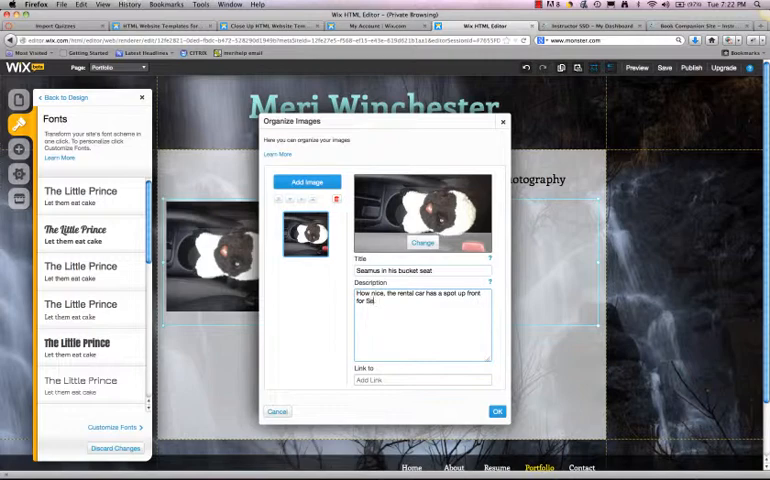
pyautogui.write('Seamus!')
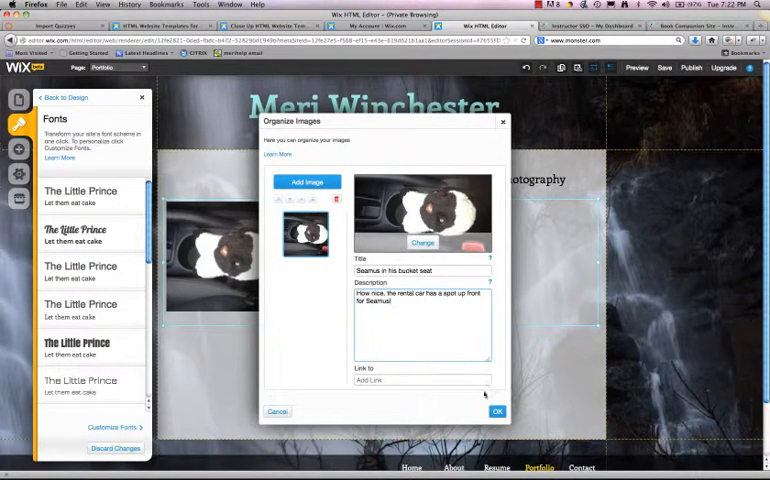
pyautogui.click(497, 411)
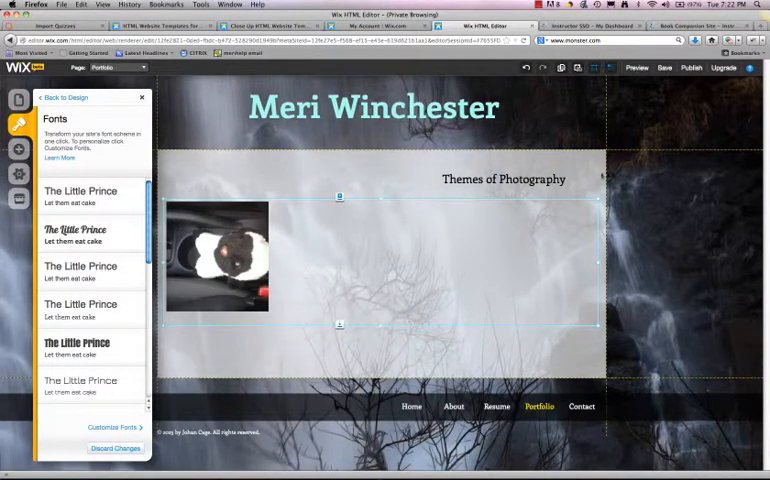
# Preview the site and scroll through its Resume page
pyautogui.click(636, 68)
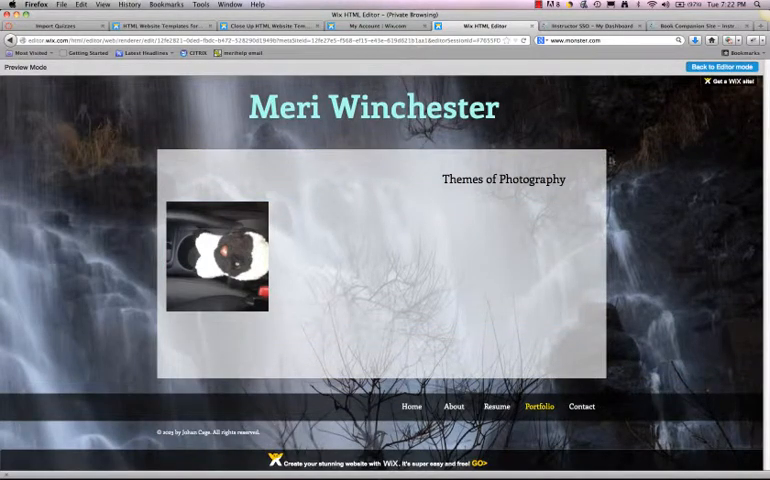
pyautogui.moveTo(496, 406)
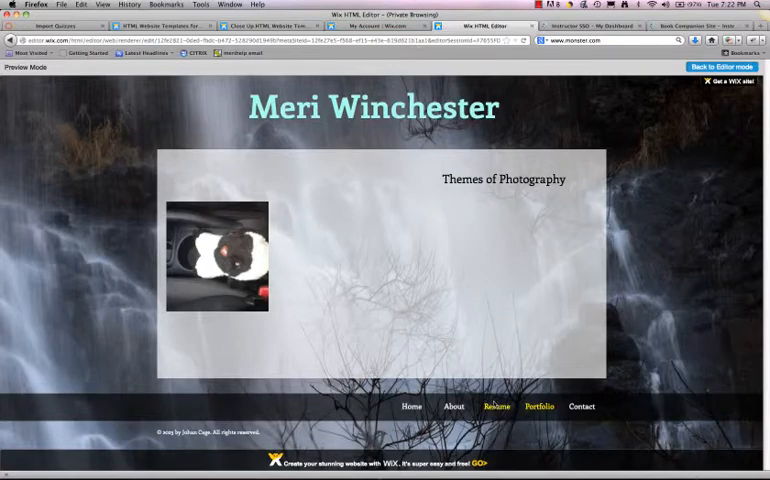
pyautogui.click(496, 406)
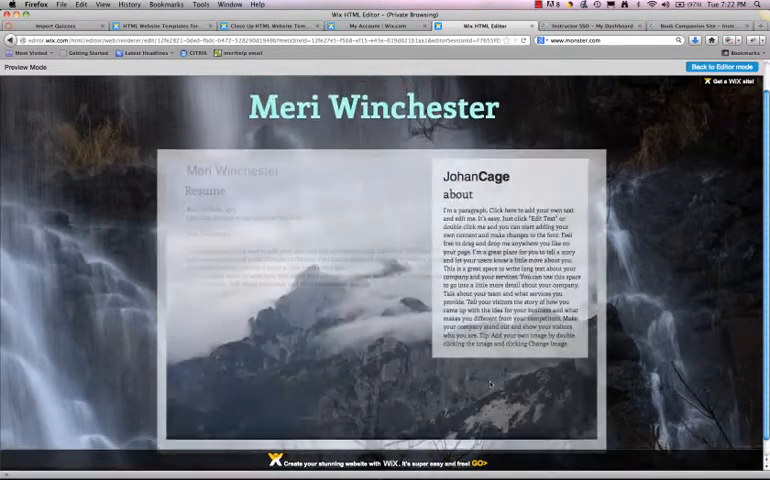
pyautogui.scroll(-3)
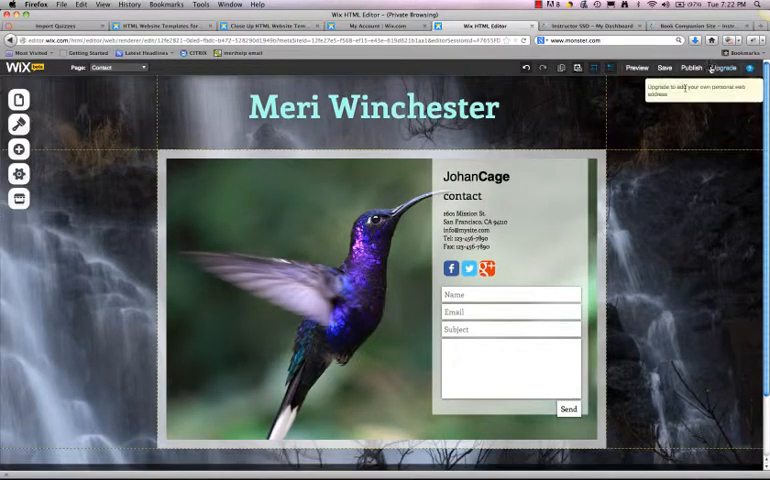
pyautogui.moveTo(692, 68)
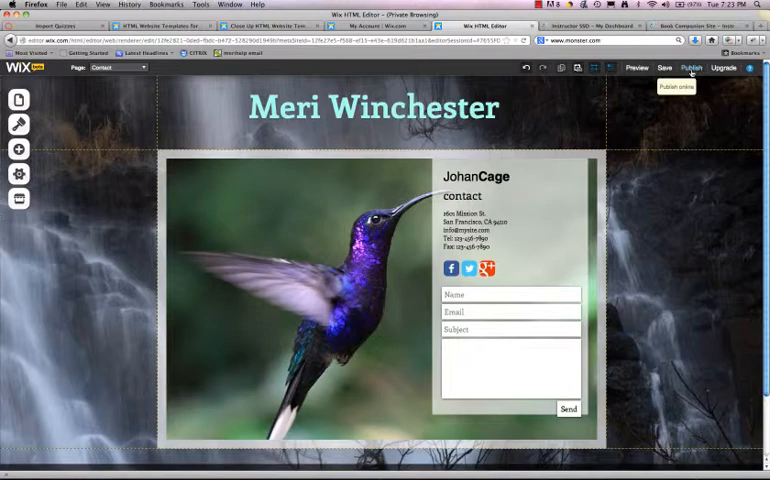
pyautogui.moveTo(519, 251)
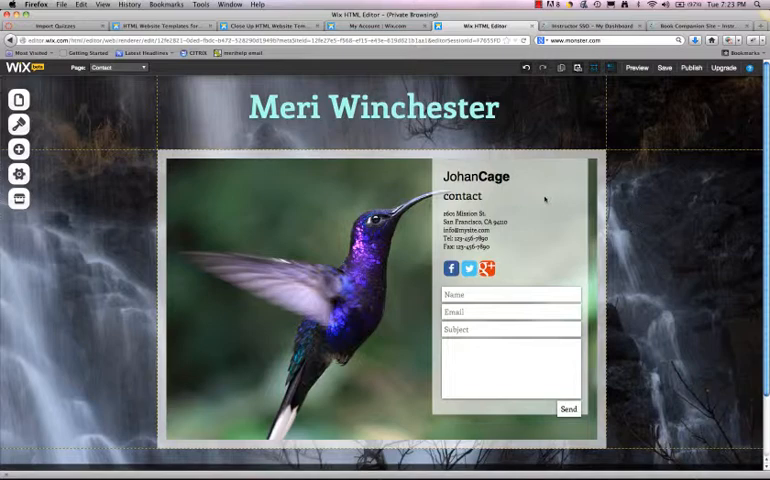
pyautogui.moveTo(548, 203)
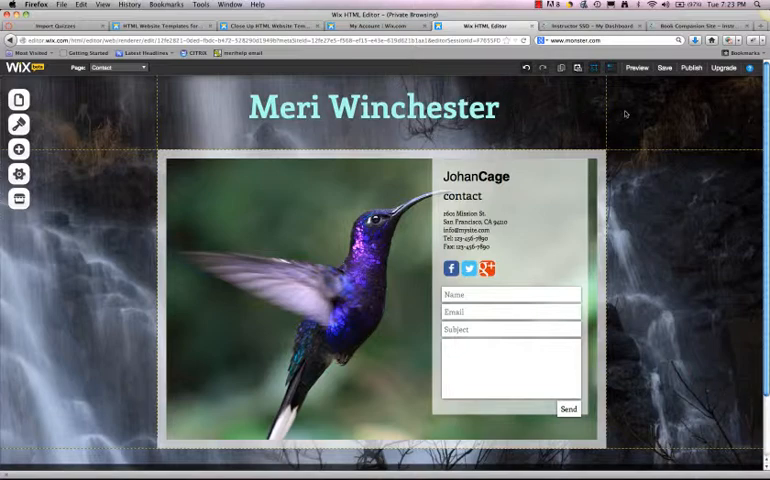
pyautogui.moveTo(691, 68)
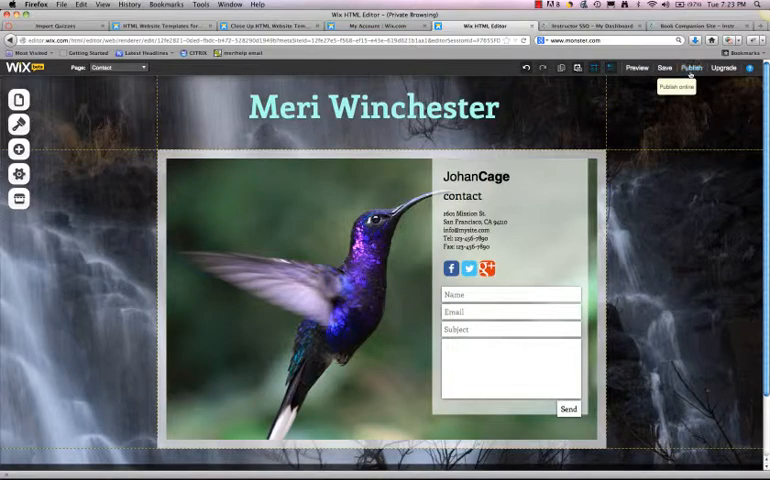
# Start publishing the site from the editor's Publish button
pyautogui.click(692, 67)
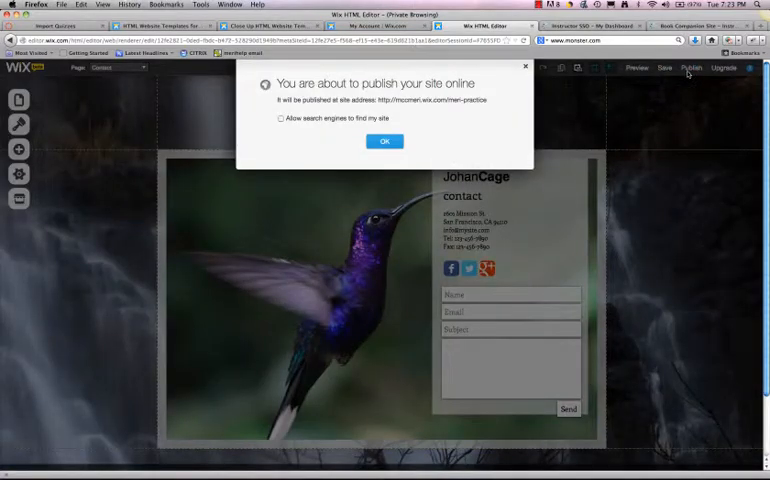